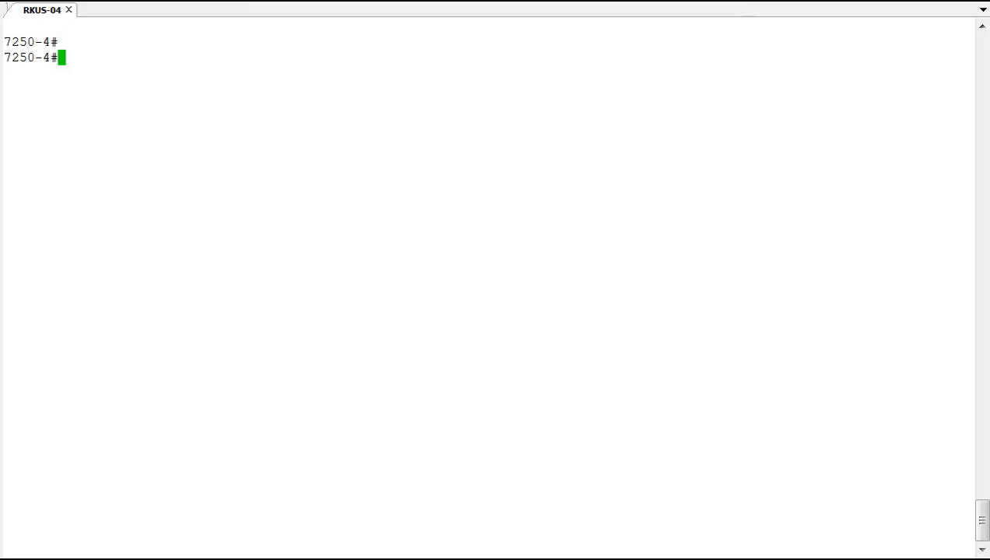
Run 'show version' and highlight the boot-monitor version 10.1.06T215 in the output.
type("show version")
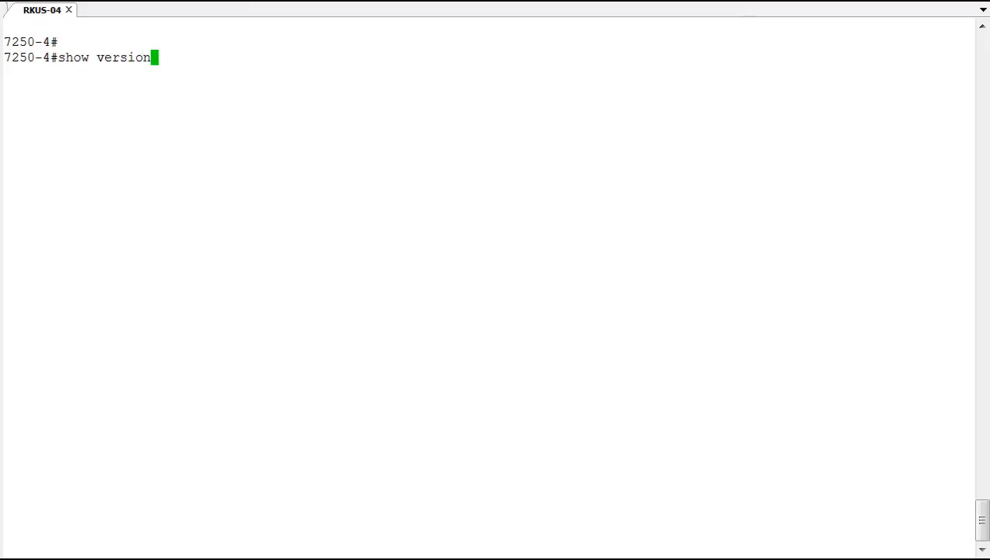
key("Return")
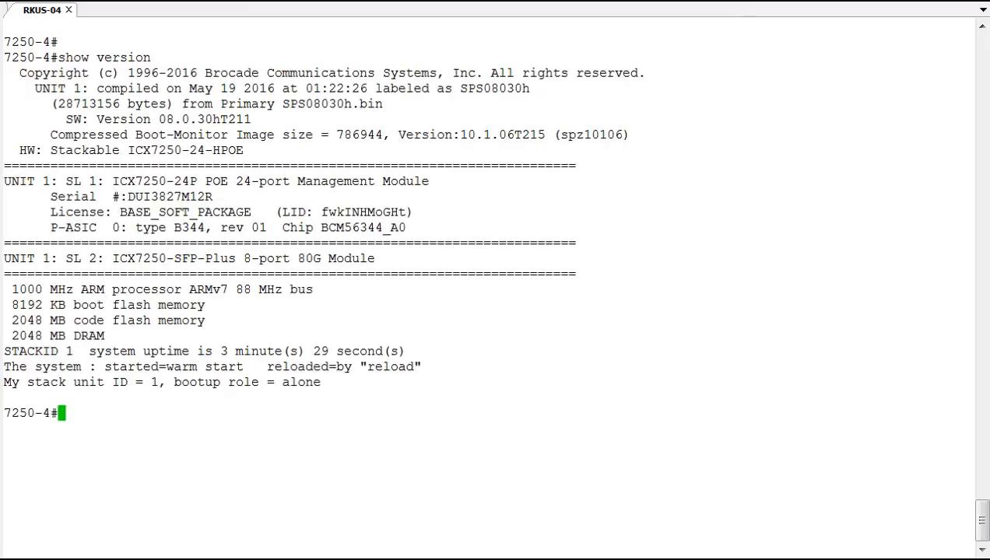
mouse_move(249, 102)
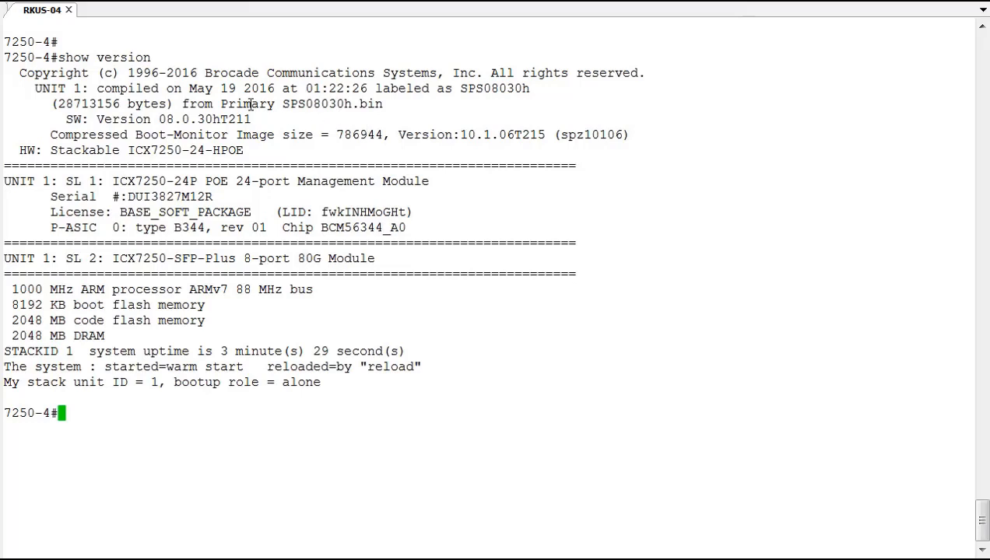
double_click(247, 103)
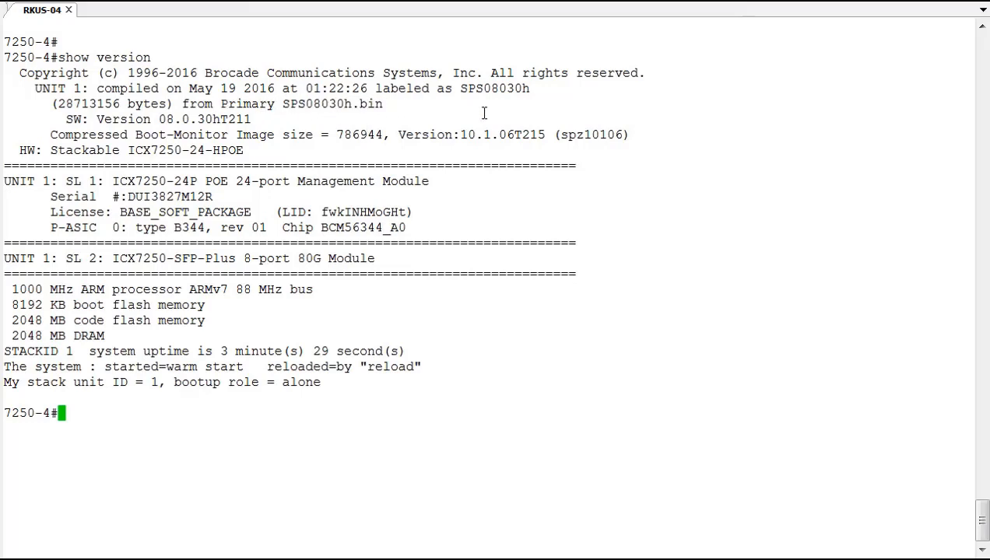
mouse_move(673, 115)
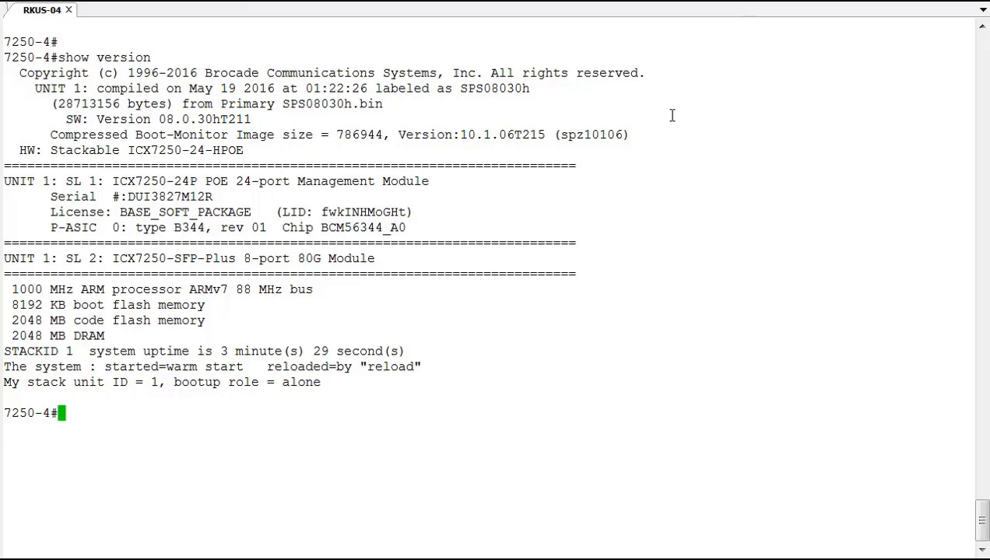
mouse_move(341, 159)
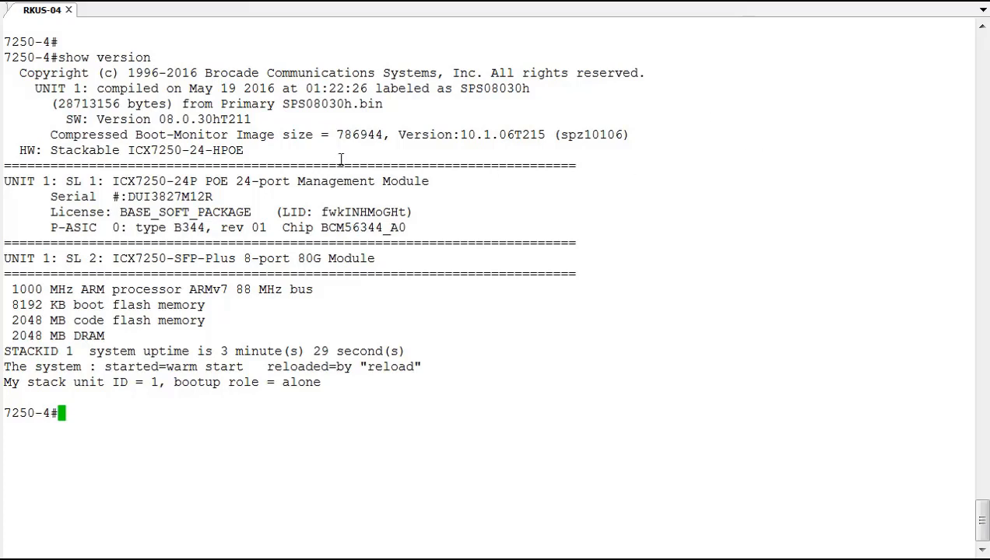
mouse_move(305, 103)
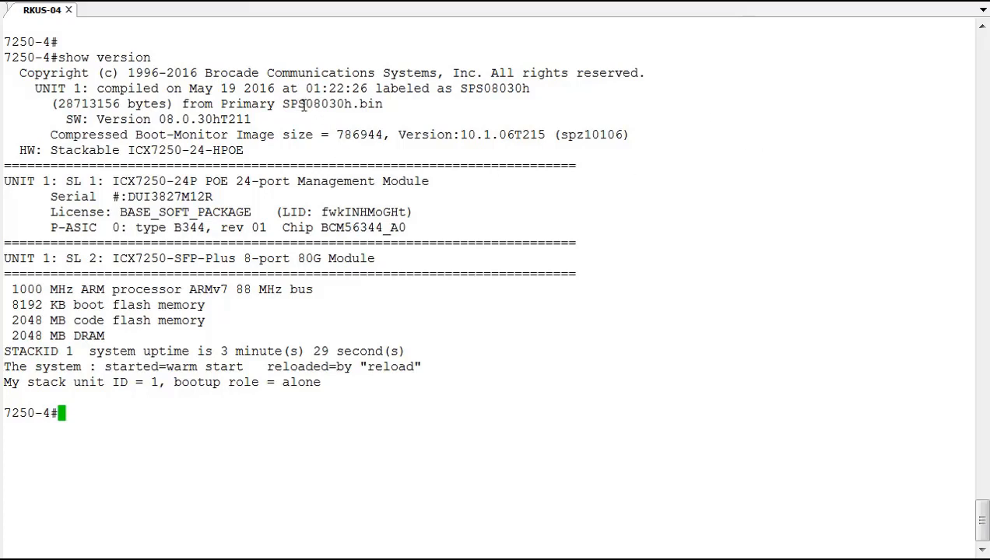
mouse_move(598, 104)
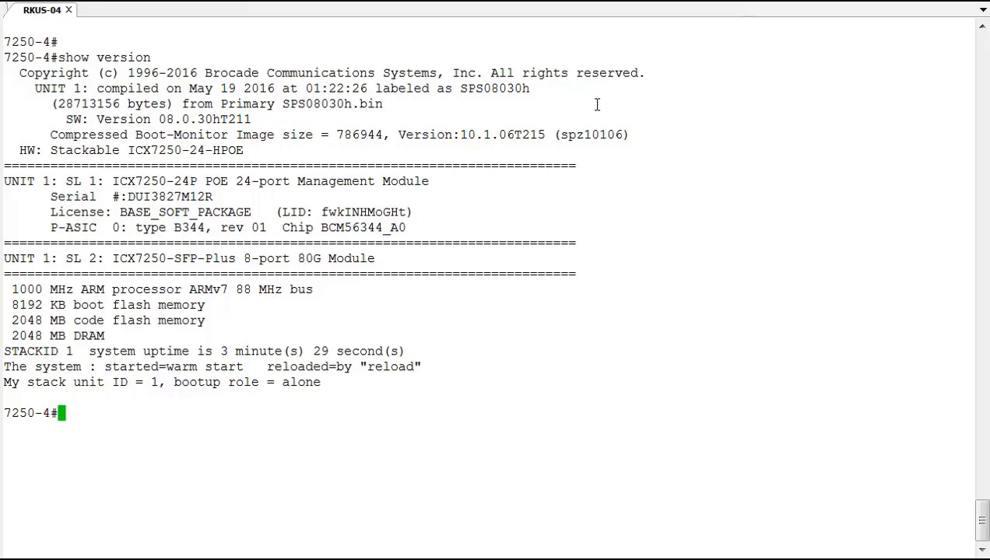
mouse_move(464, 134)
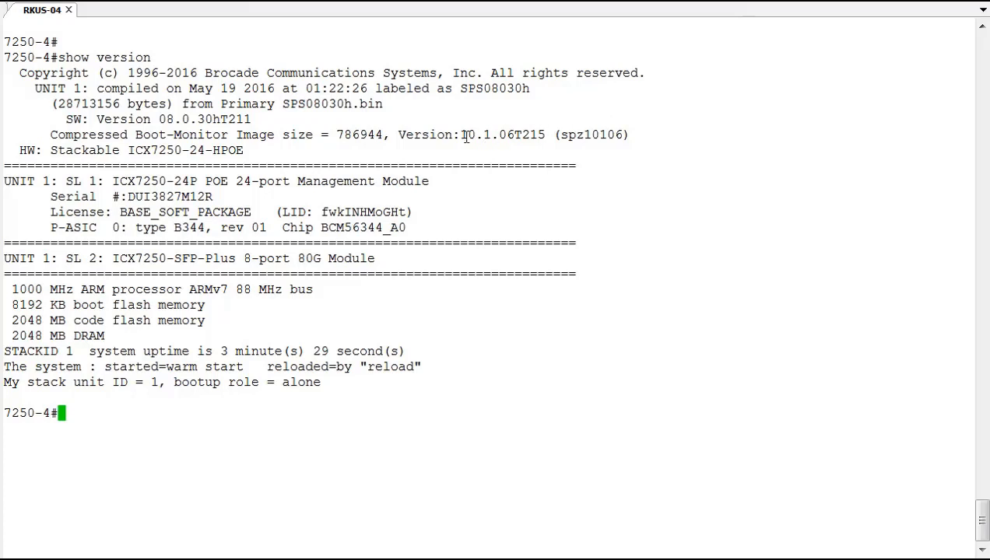
double_click(486, 134)
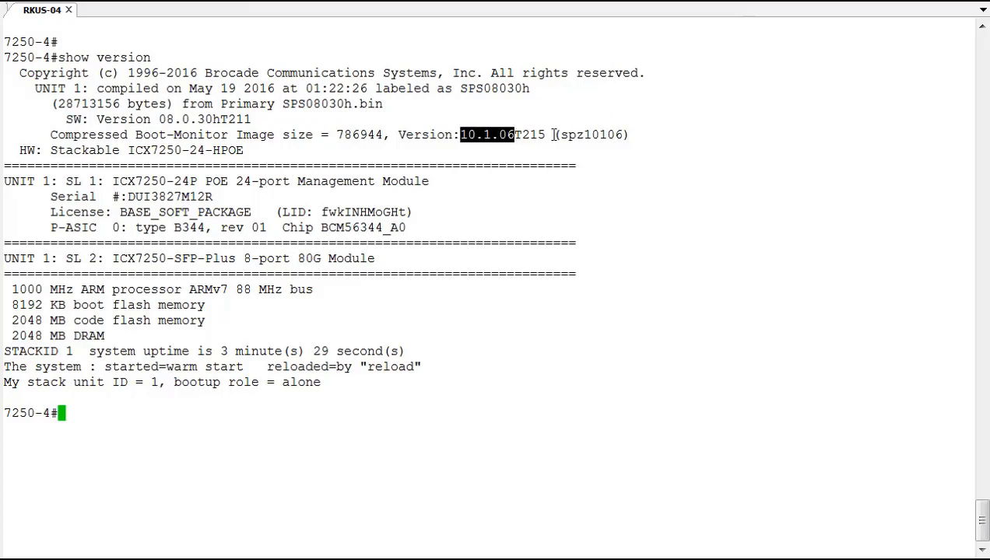
mouse_move(668, 132)
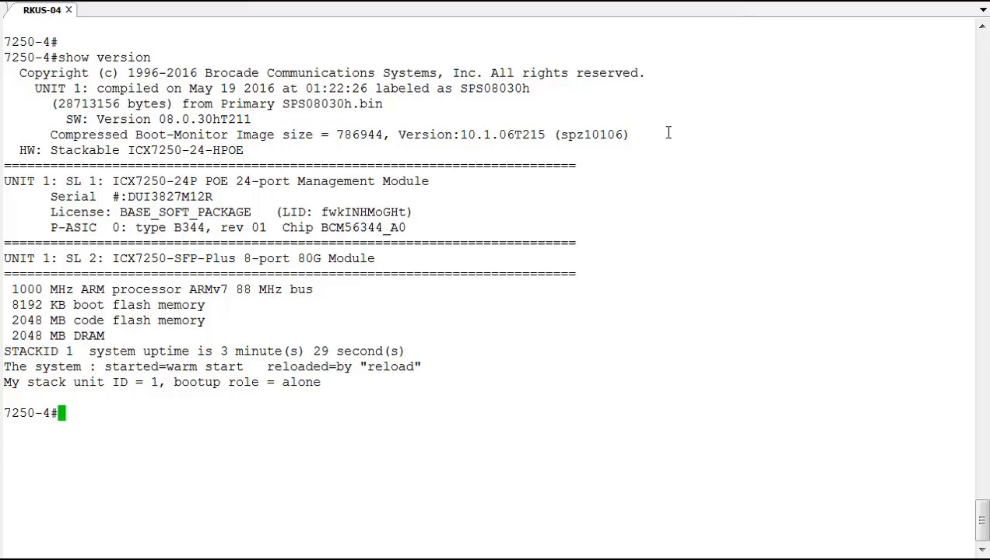
Run 'show flash' and highlight the primary SPS08030h and secondary SPR08030h image names.
type("show fl")
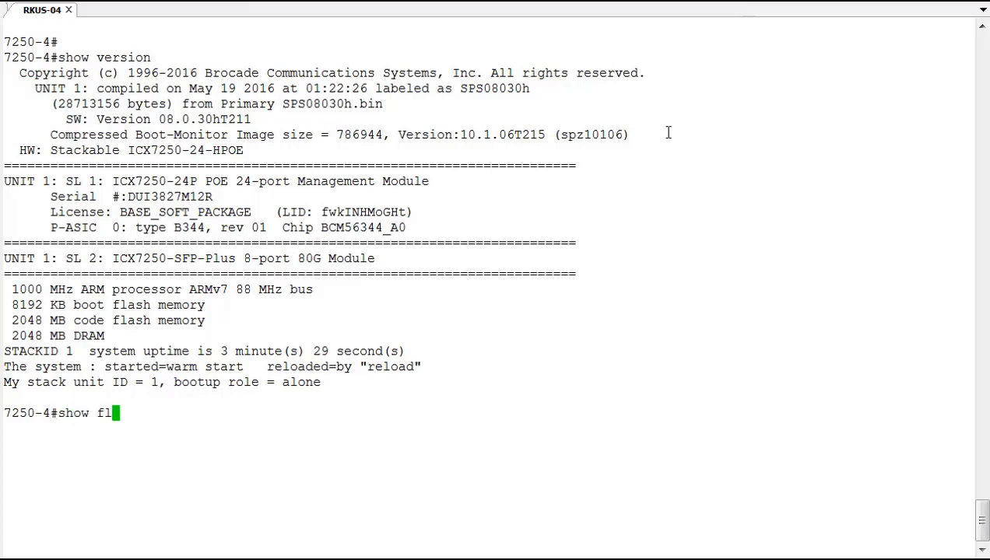
key("Return")
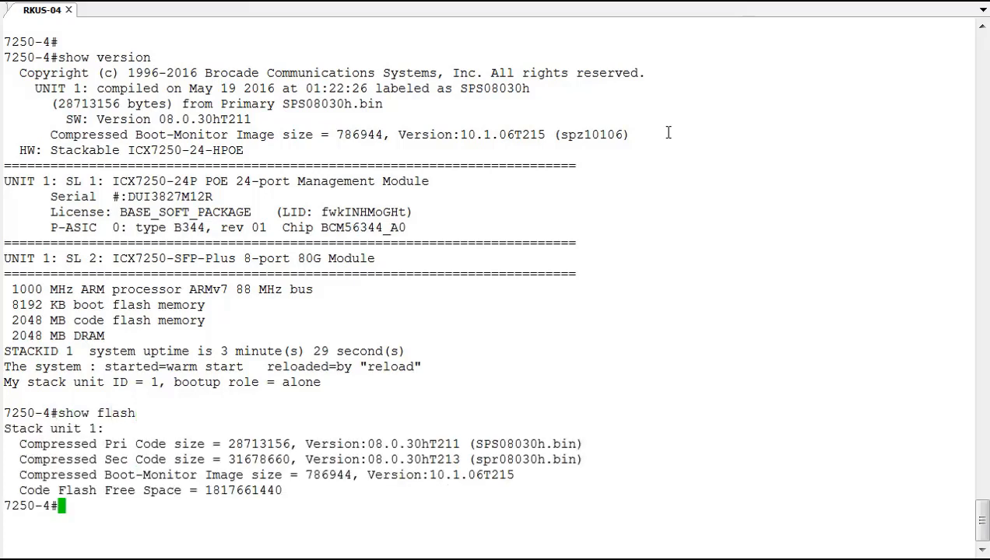
mouse_move(277, 425)
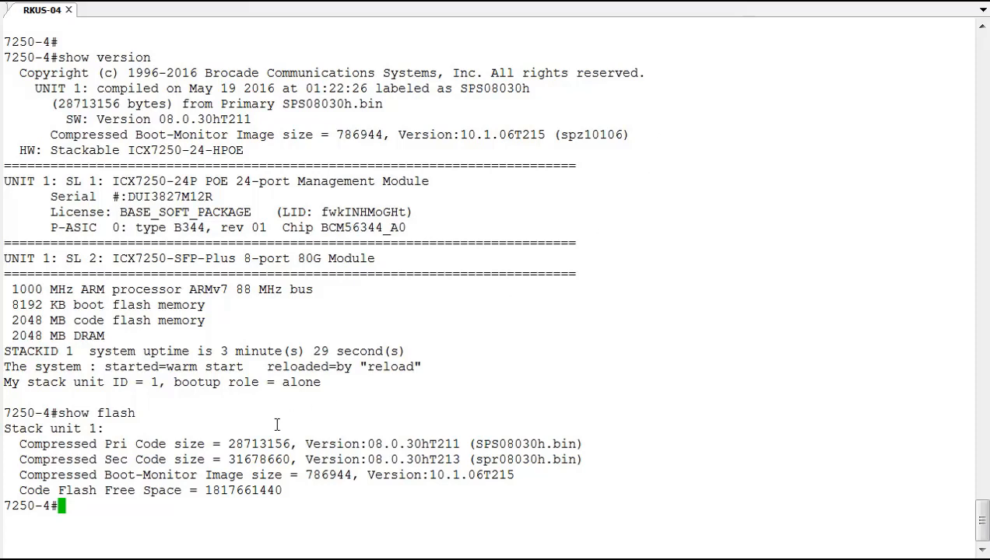
mouse_move(542, 442)
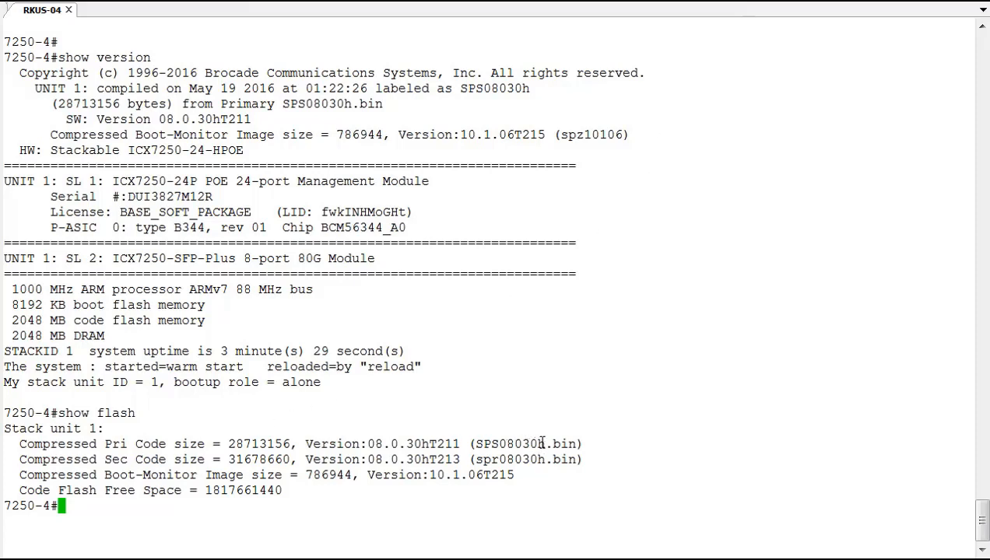
double_click(511, 444)
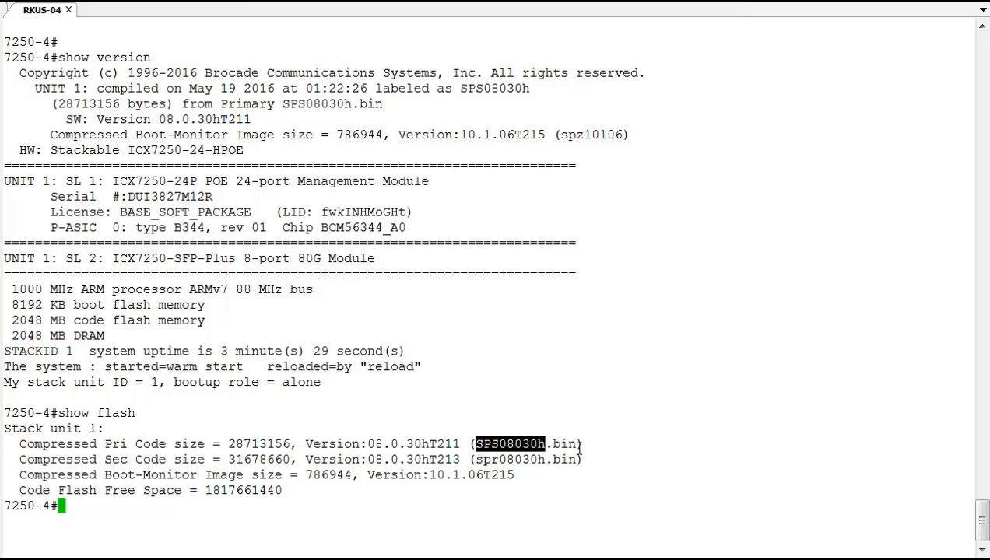
mouse_move(623, 448)
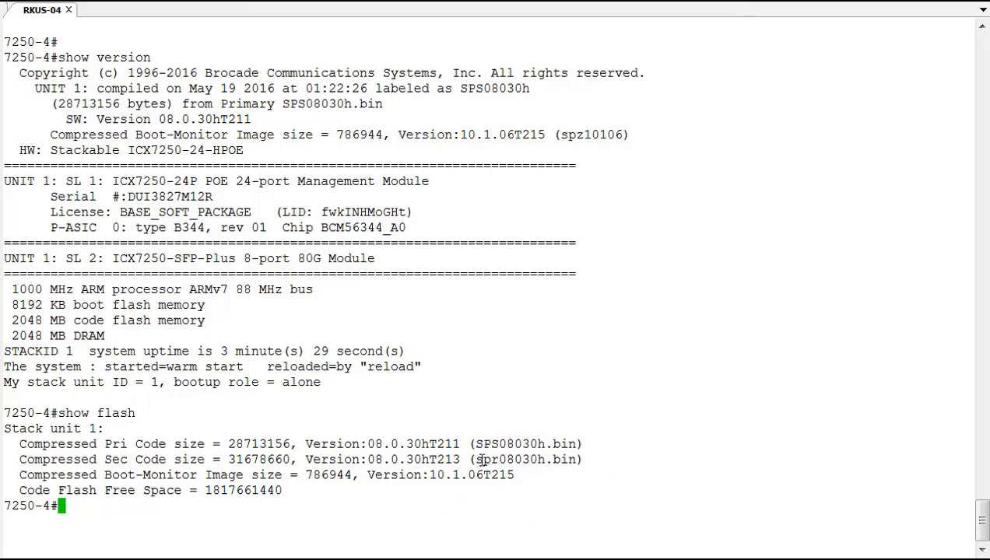
double_click(509, 459)
type("copy")
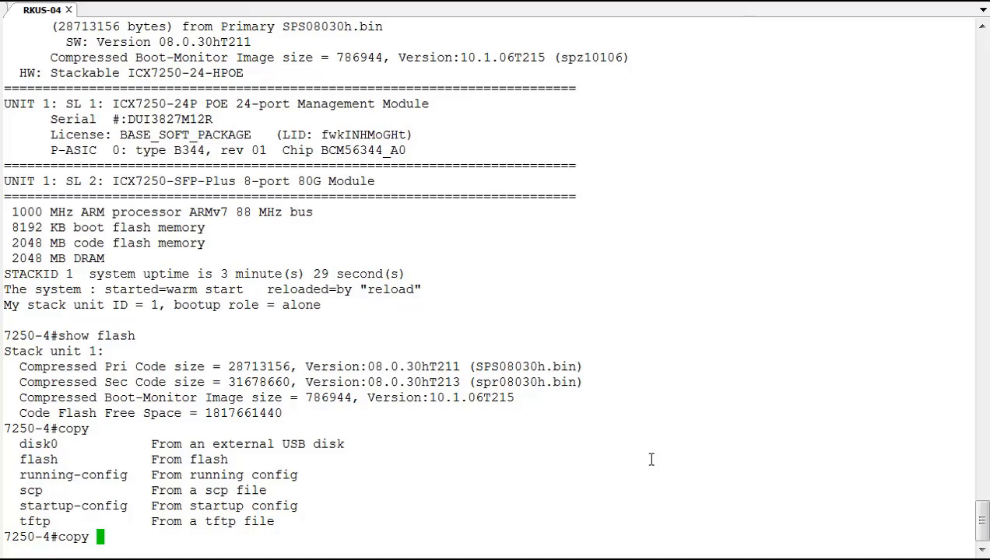
Enter 'copy tftp flash 10.10.200.100' at the prompt, listing the destination and address options along the way.
type("tftp")
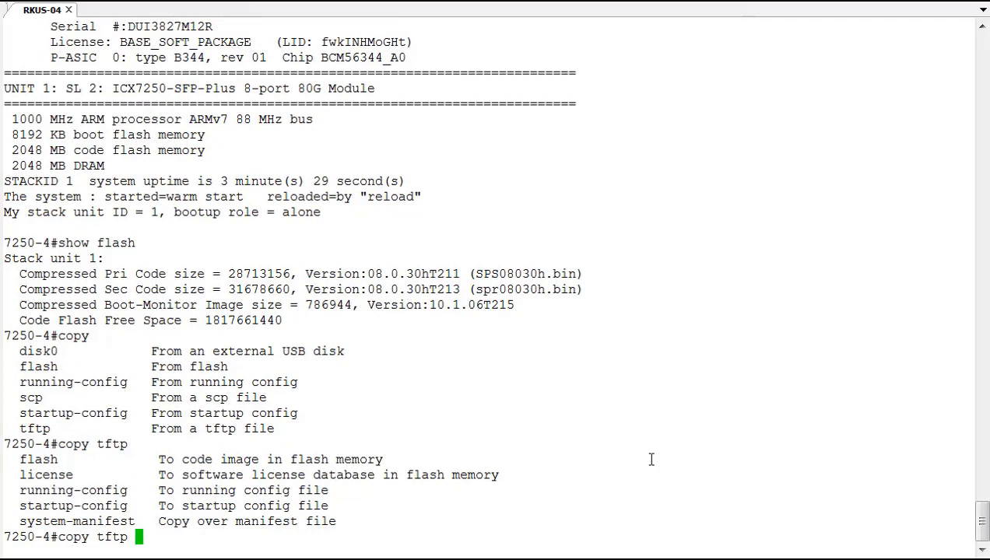
type("flash")
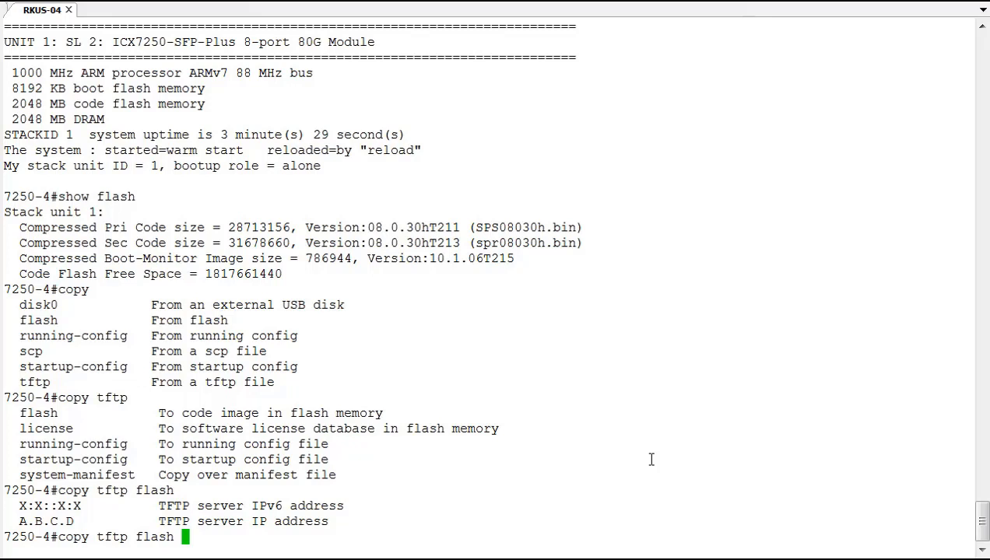
type("10.10.2")
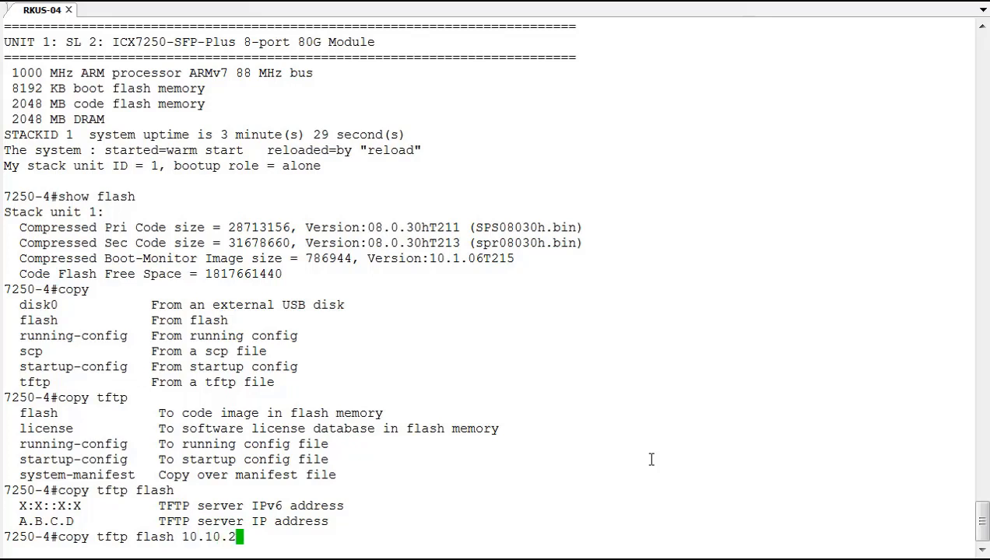
type("00.")
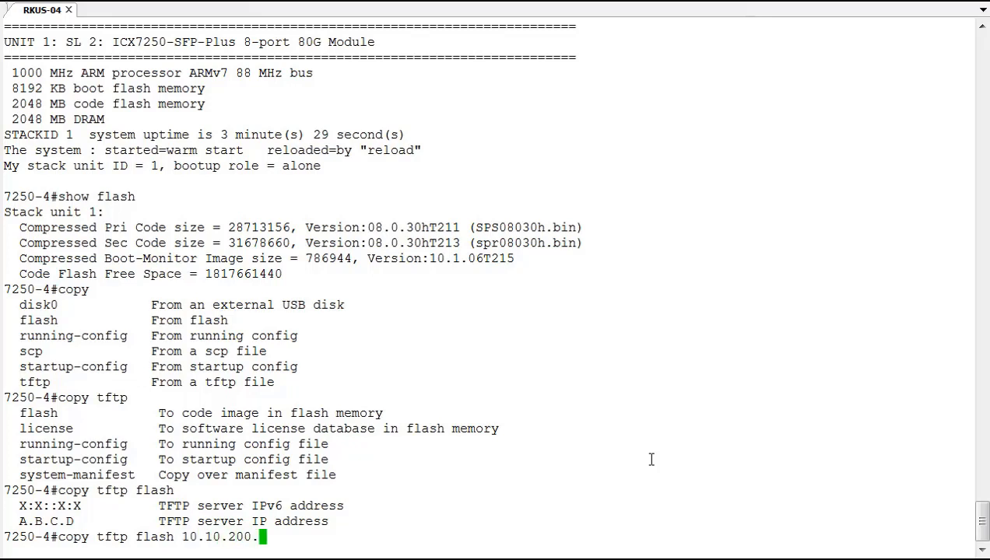
type("100")
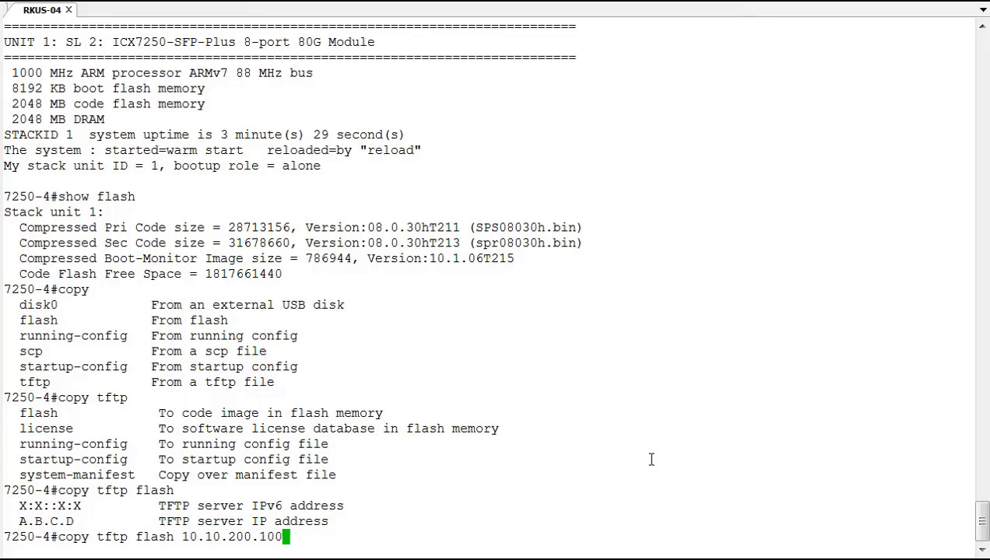
List what follows the server address and add the image name spz10106.bin to the command.
key("Return")
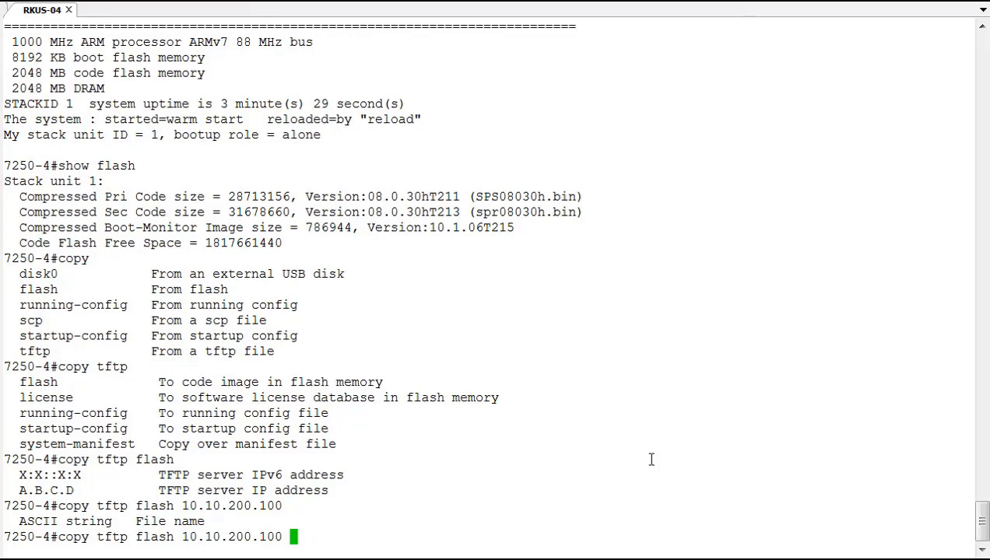
type("sp")
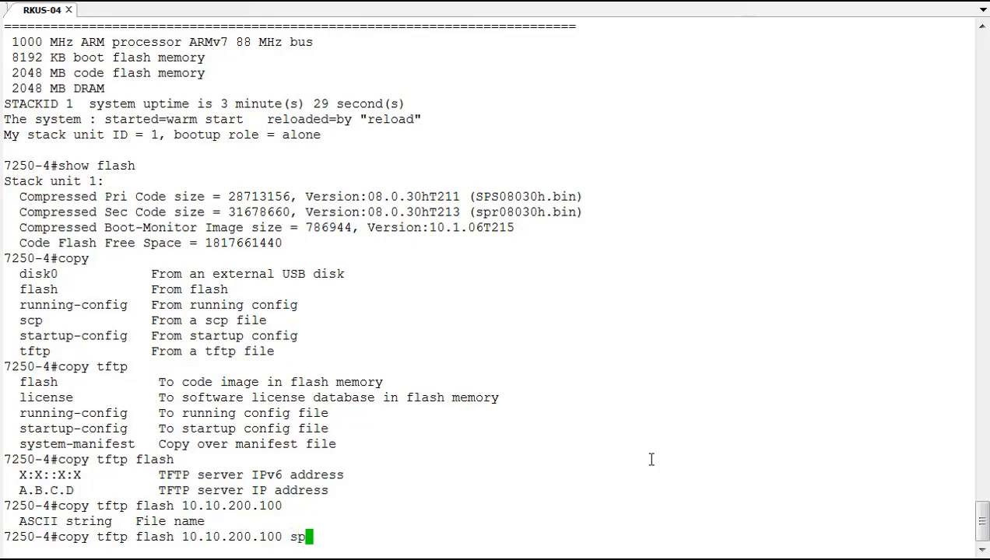
type("z")
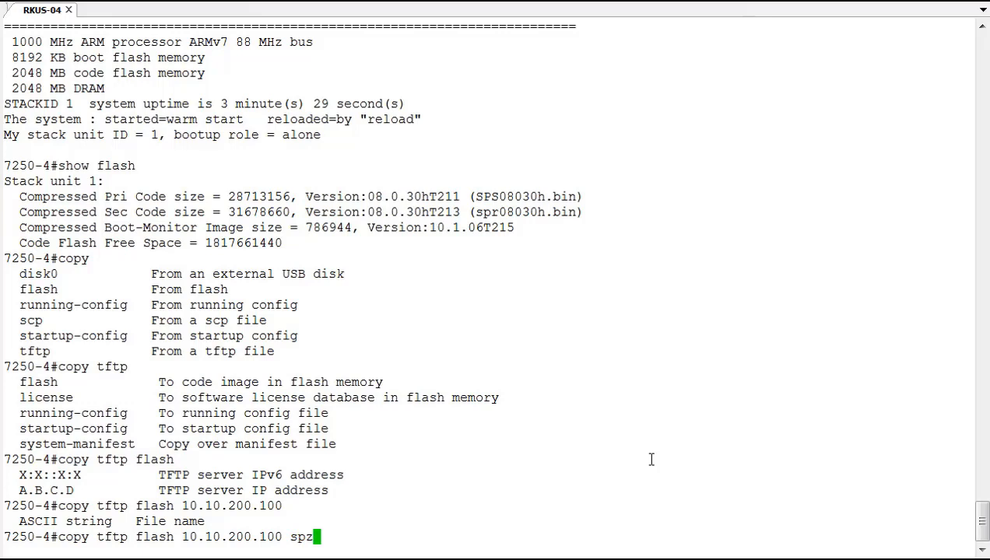
type("1010")
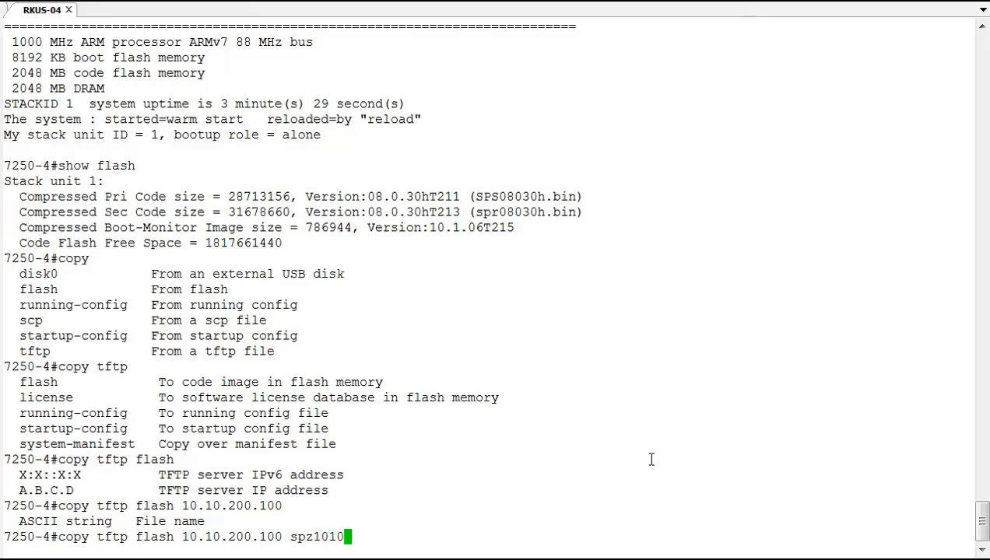
type("6")
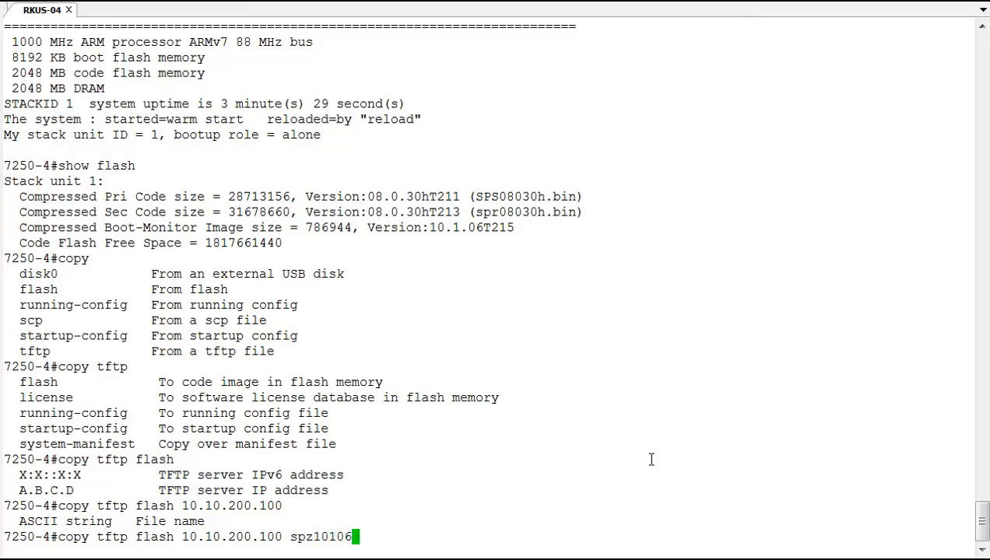
type(".bin")
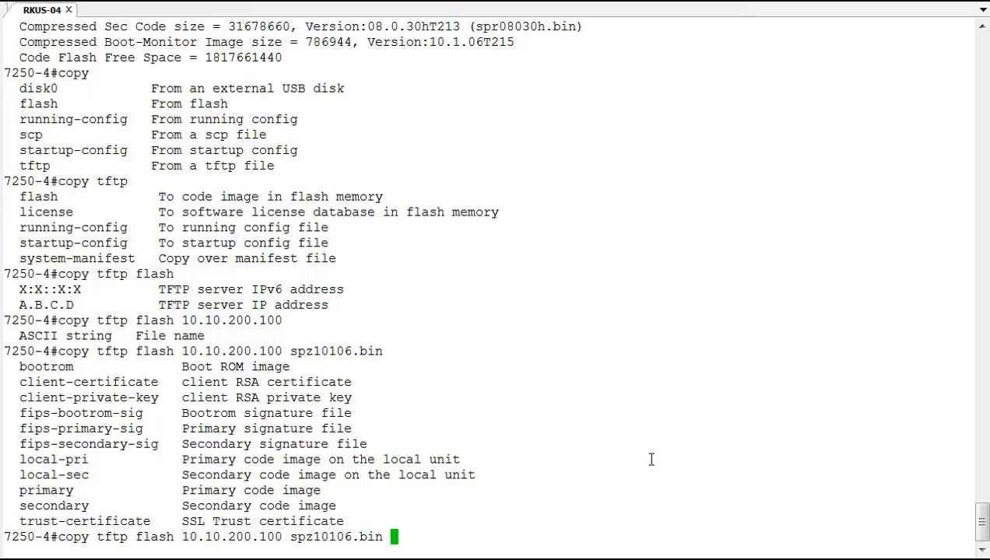
Run the copy with destination bootrom and wait for 'TFTP to Flash Done.'.
type("bootr")
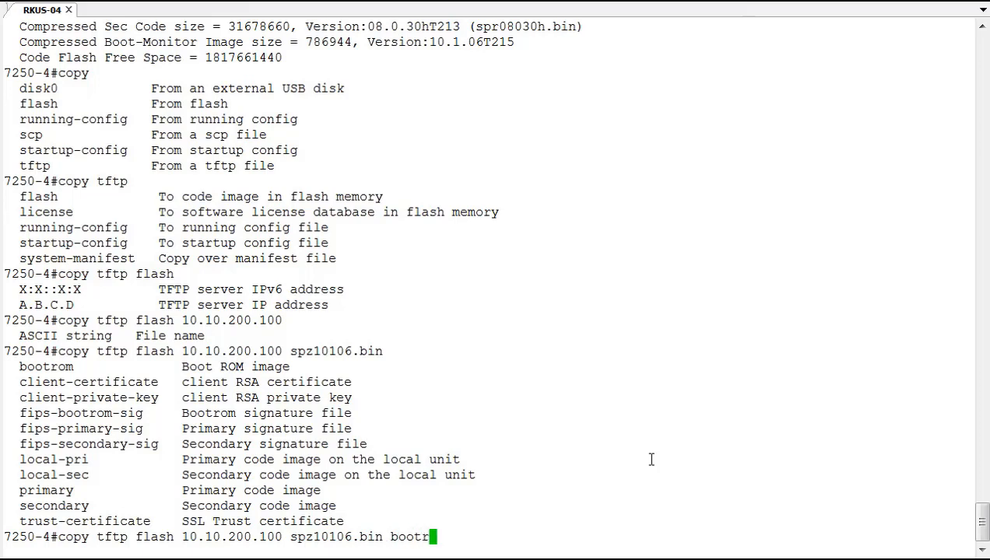
type("om")
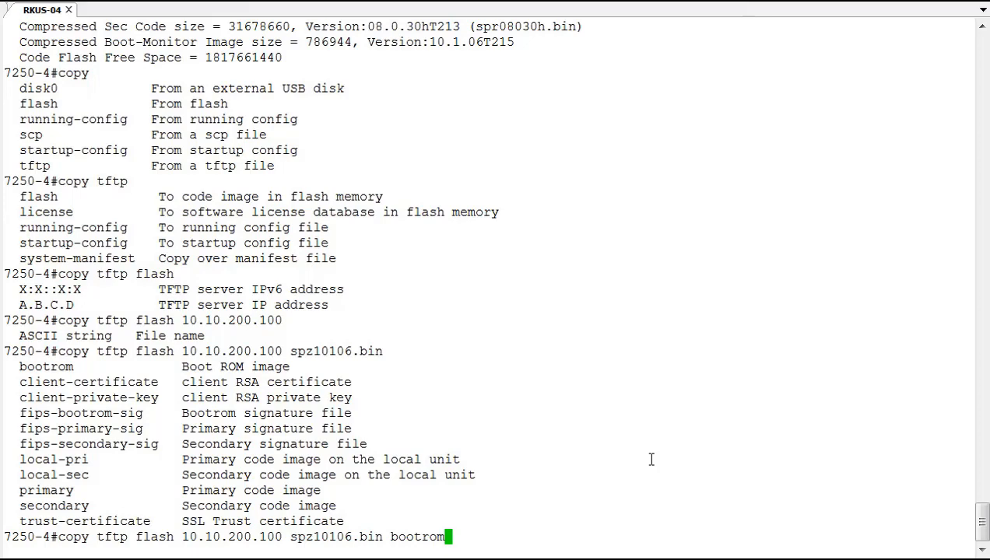
key("Return")
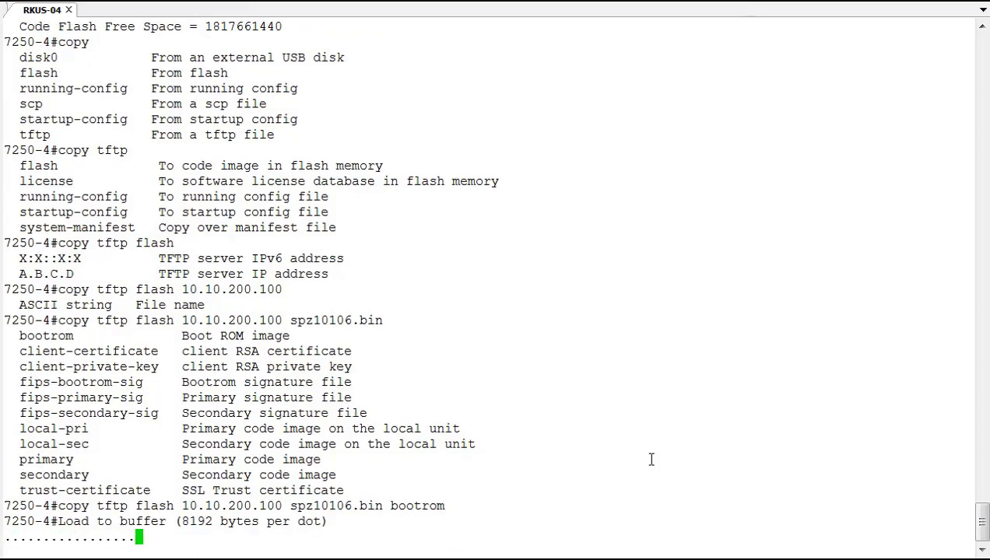
scroll("down", 3)
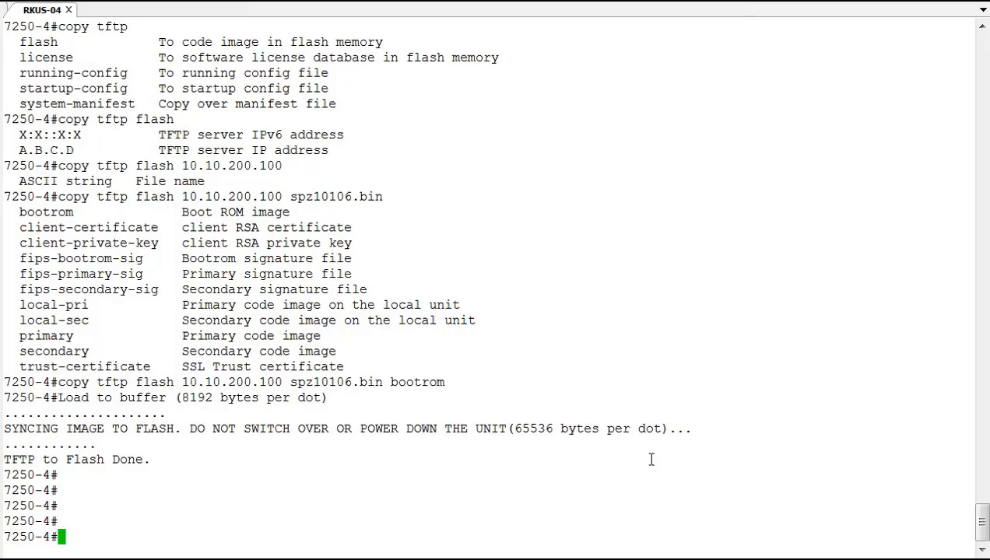
Enter 'copy tftp flash 10.10.200.100 sps08040c.bin' and list its possible image destinations.
type("copy tftp flash")
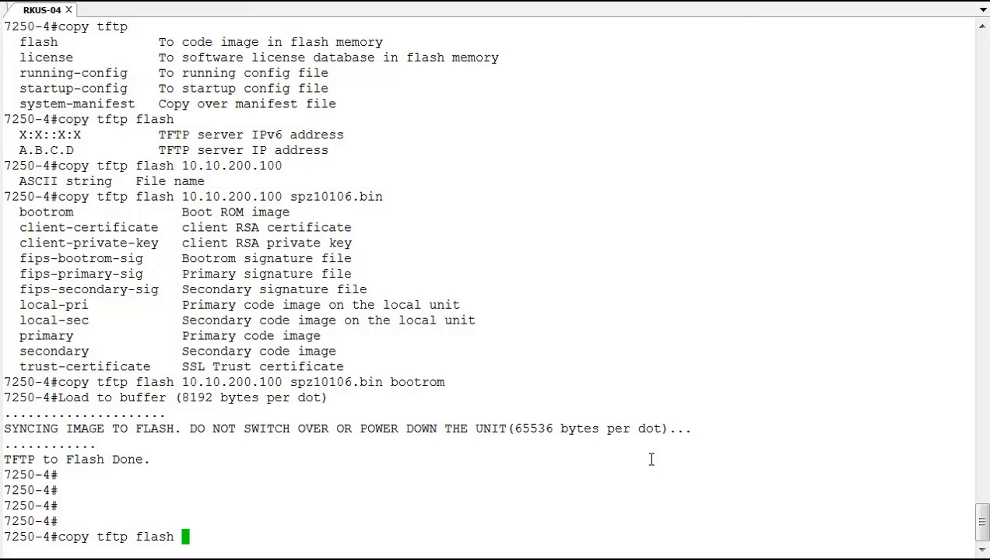
type("10.10.200.10")
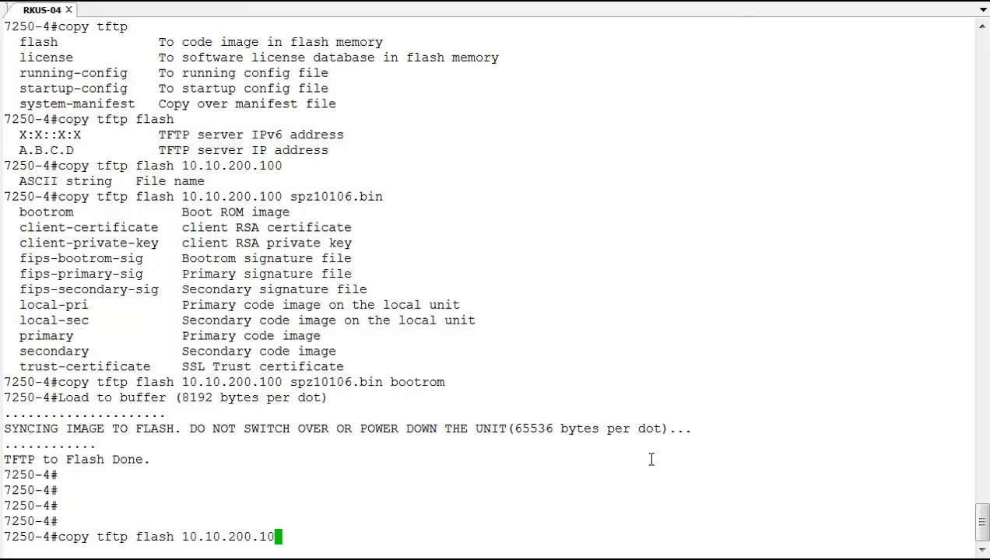
type("0")
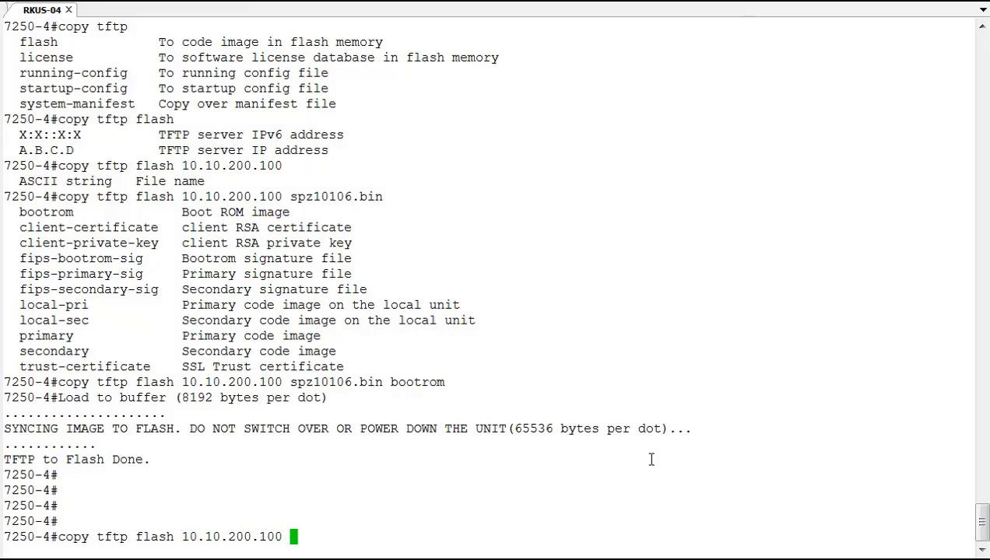
type("sps08")
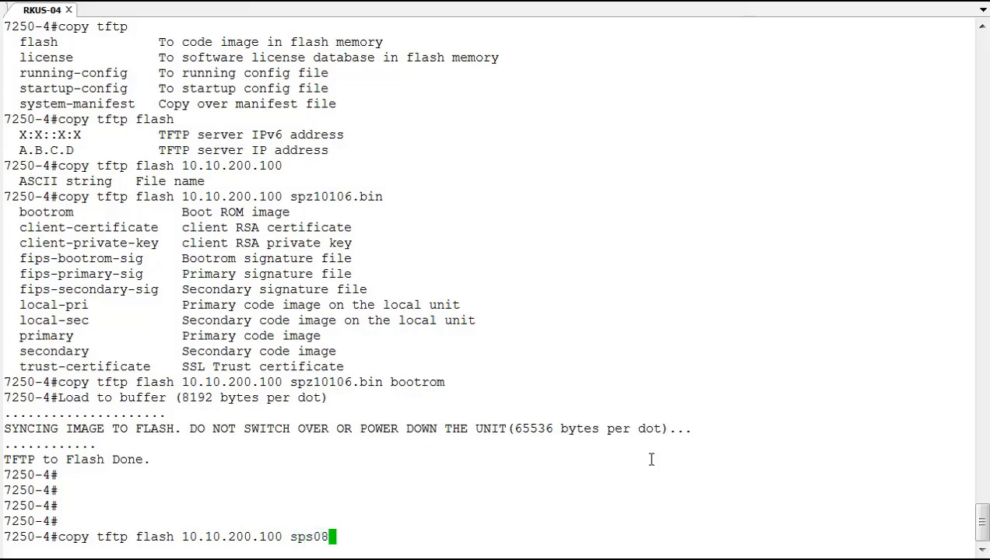
type("040c.")
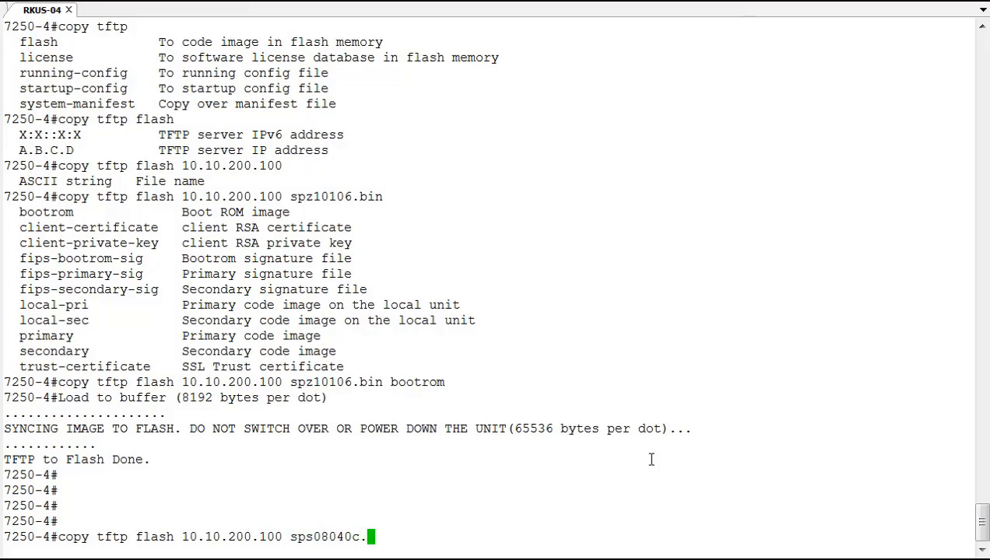
type("bin")
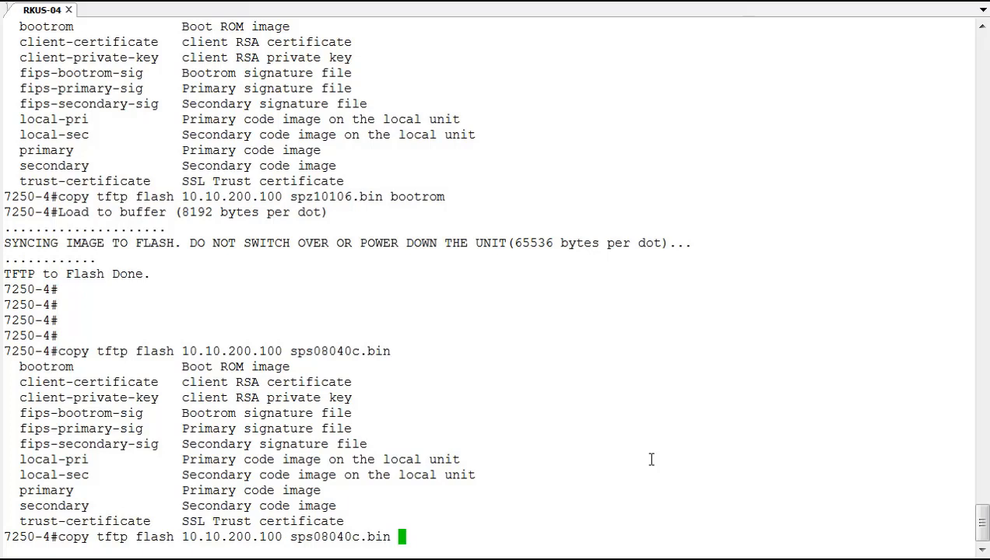
Run the copy with destination secondary and follow the transfer until 'TFTP to Flash Done.'.
type("secondary")
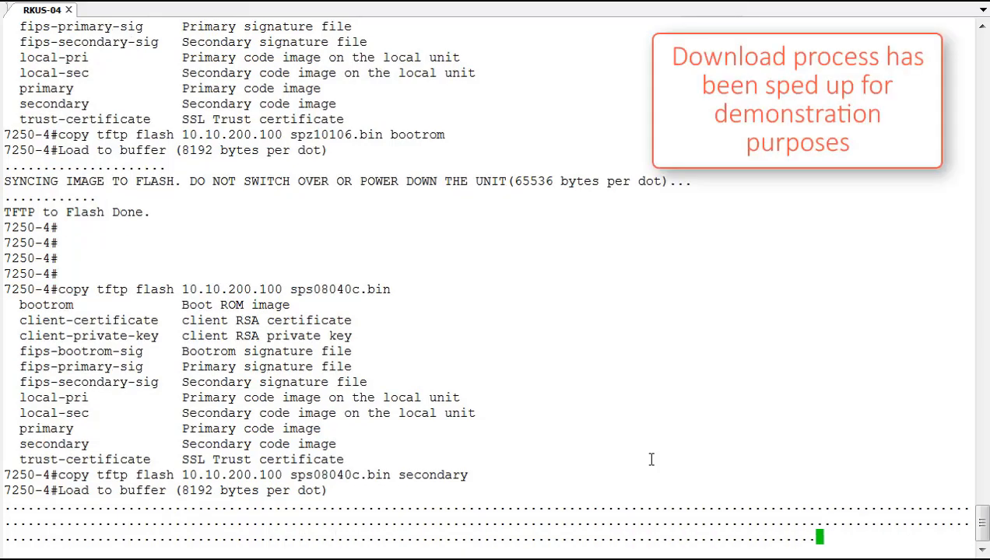
scroll("down", 3)
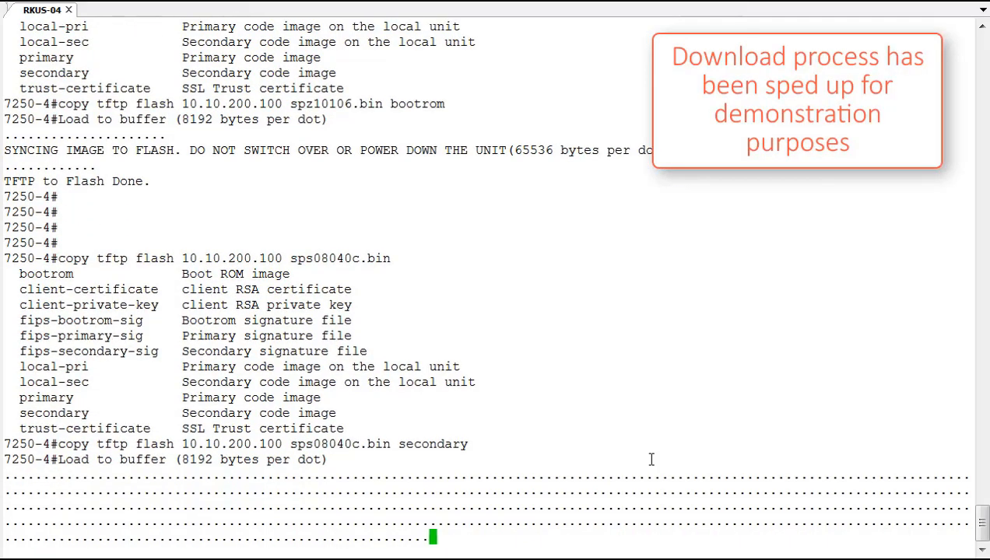
scroll("down", 3)
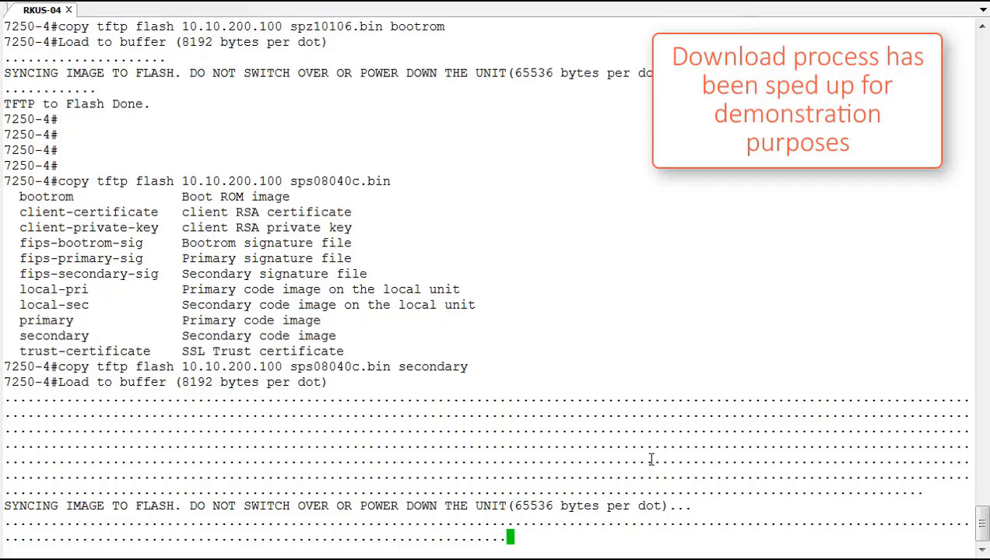
scroll("down", 3)
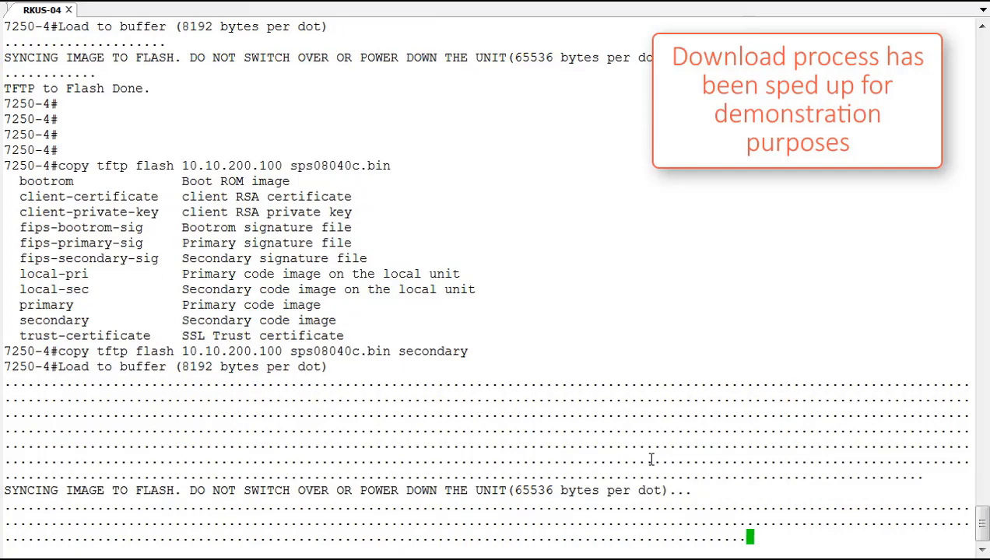
scroll("down", 3)
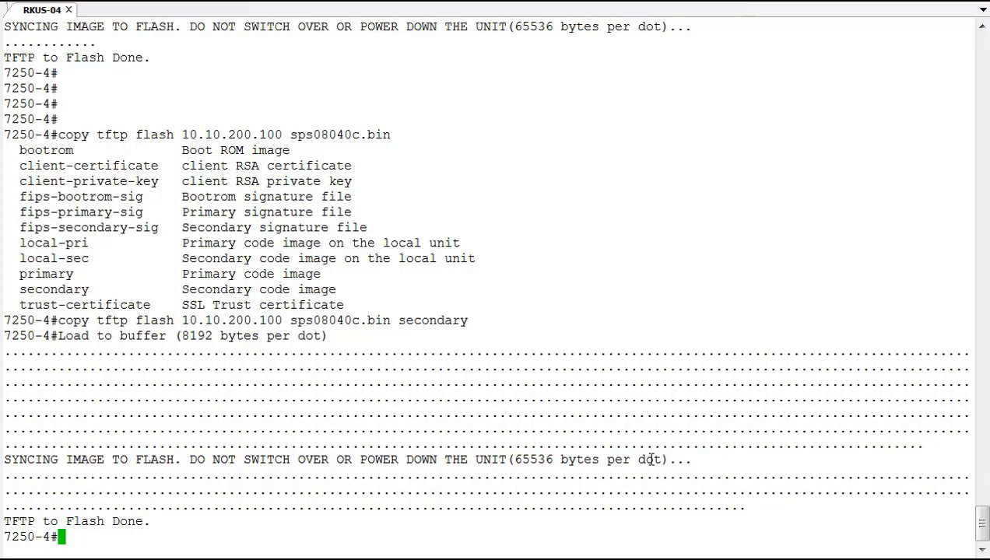
Run 'show flash' and highlight the secondary code version 08.0.40c.
type("show flash")
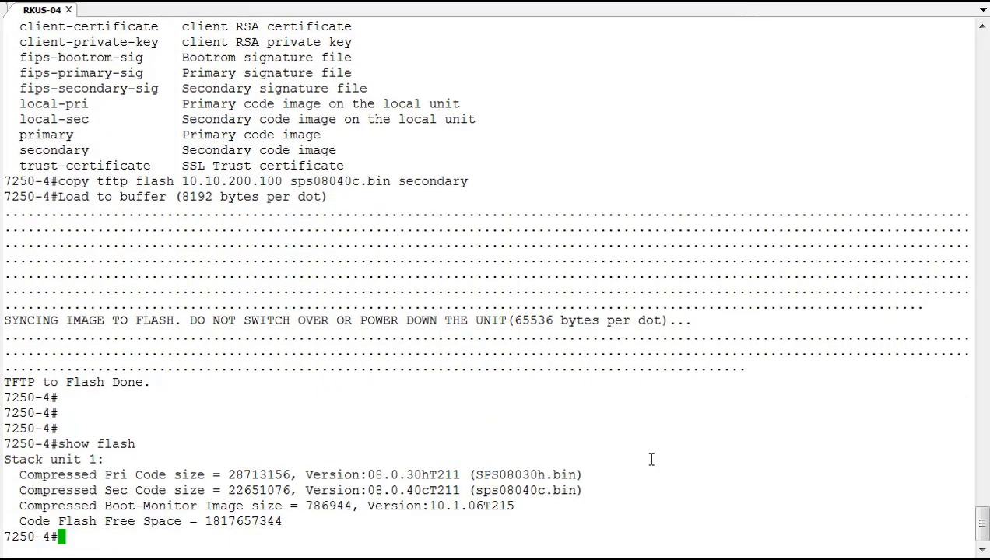
mouse_move(637, 461)
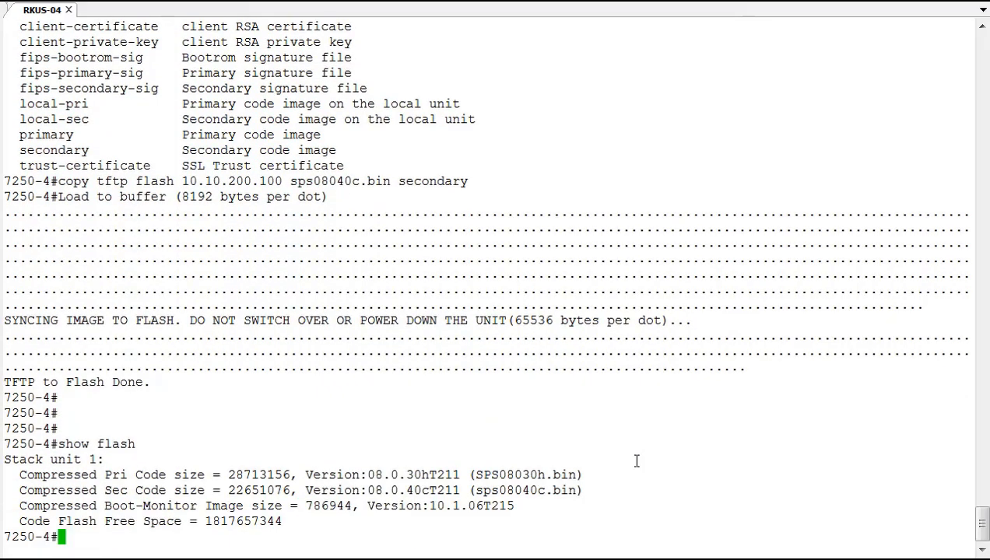
mouse_move(490, 490)
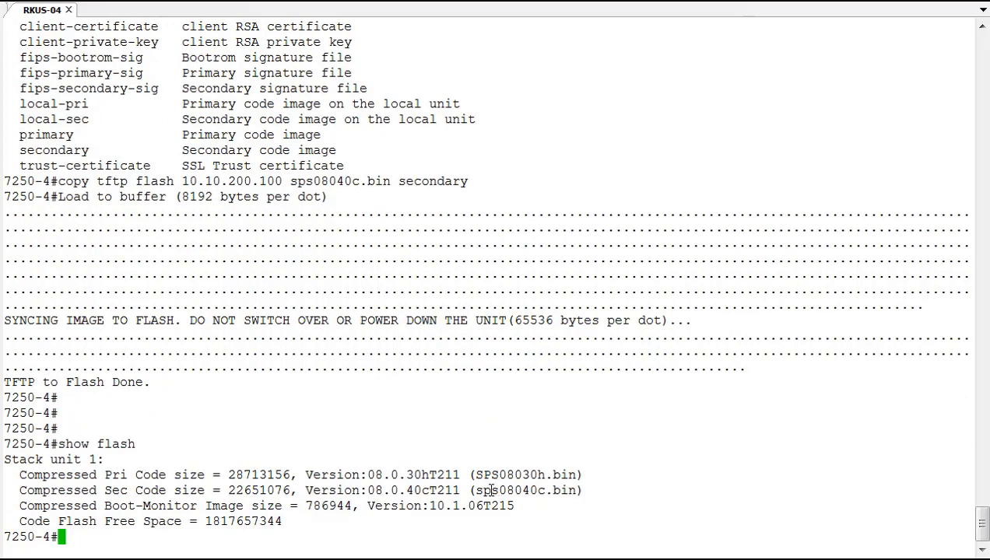
double_click(506, 490)
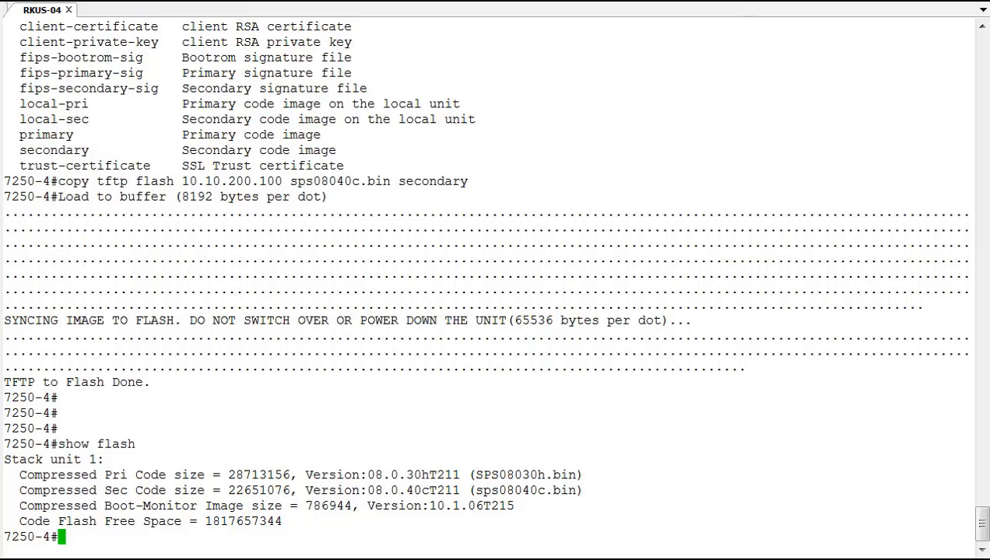
scroll("down", 3)
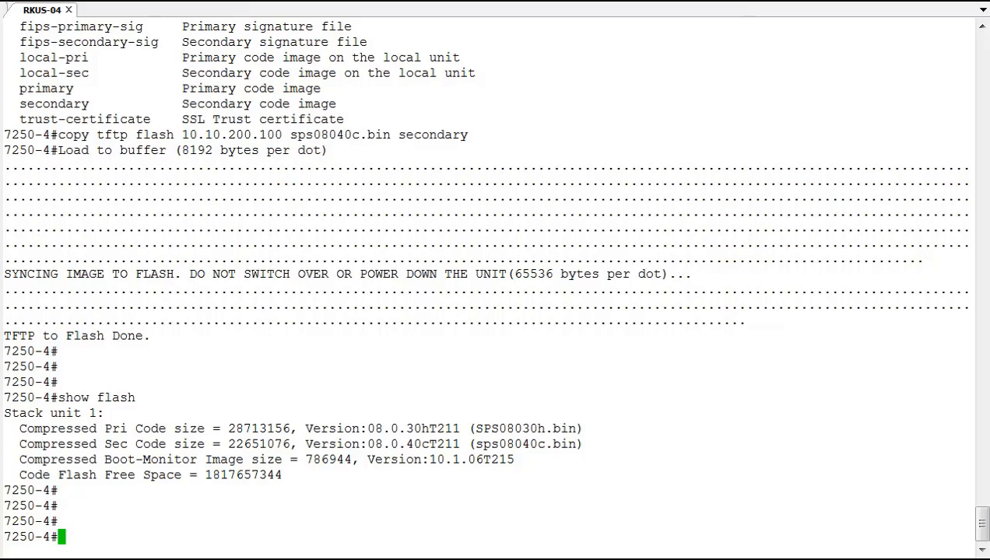
Run 'boot system flash secondary', confirm with 'y' and let the switch reload.
type("bo")
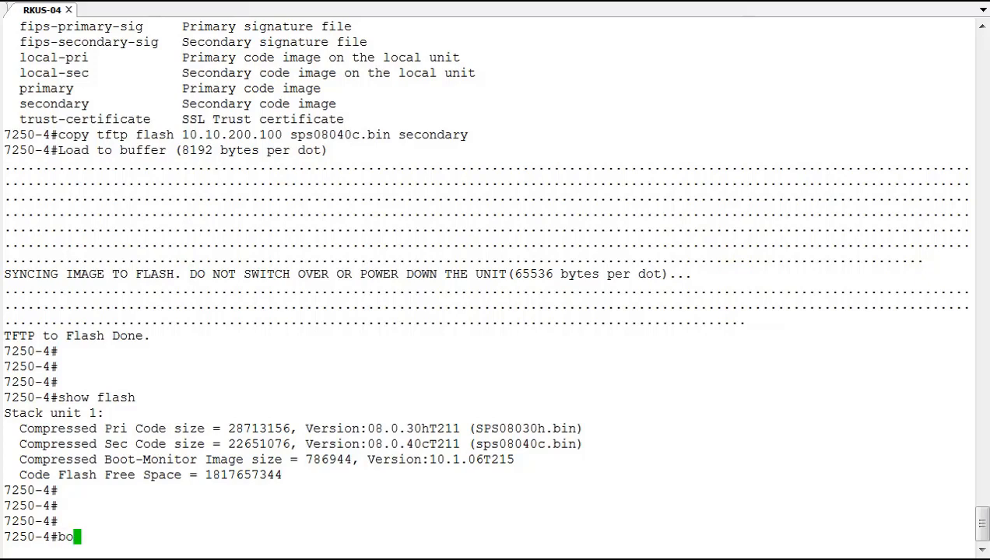
type("ot system flash secondar")
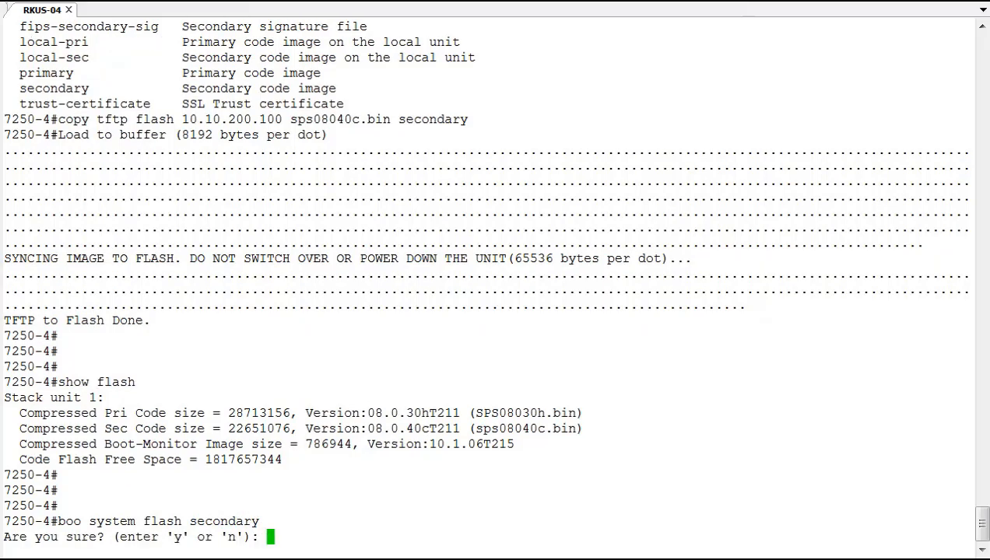
type("y")
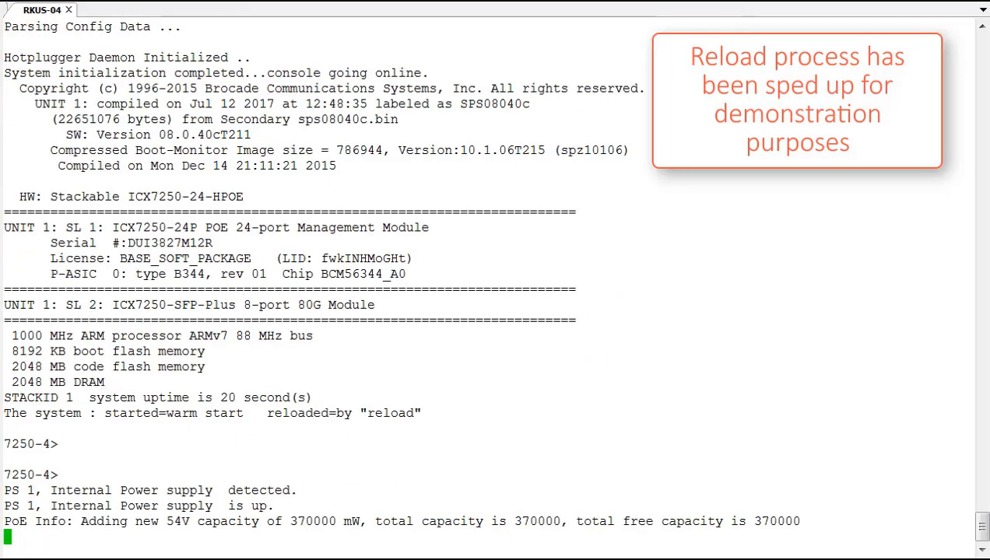
Enter privileged mode with 'en' and run 'show version' to confirm 08.0.40c from secondary.
scroll("down", 3)
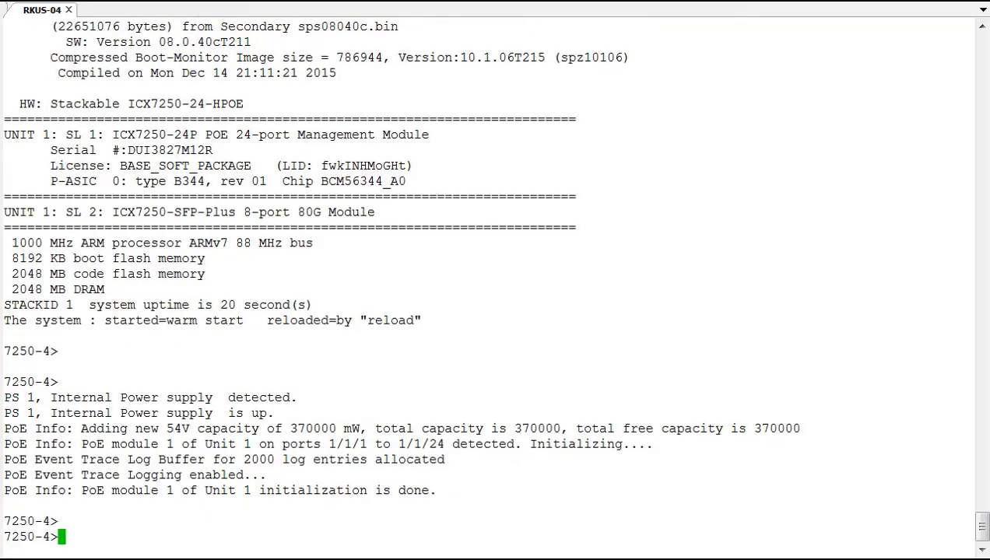
type("en")
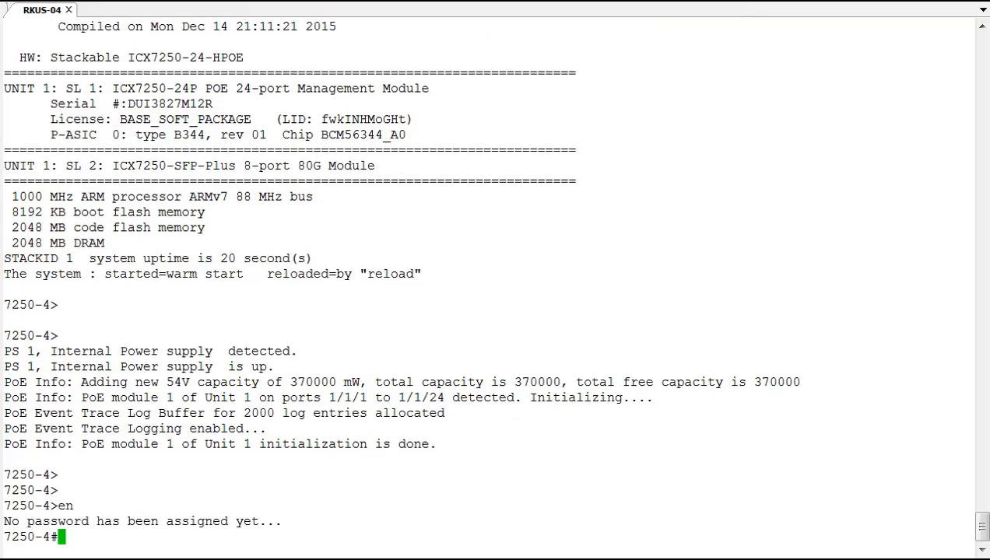
type("show version")
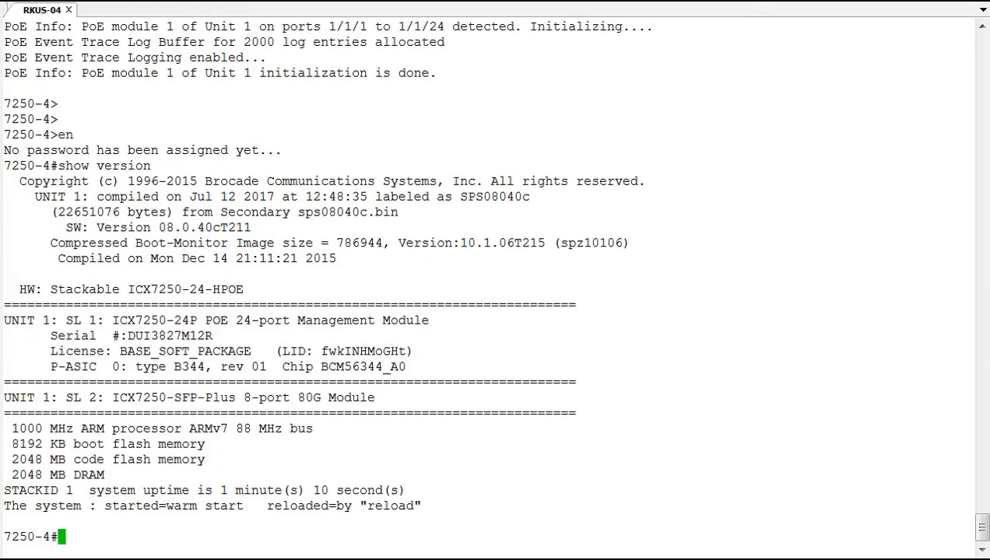
mouse_move(265, 224)
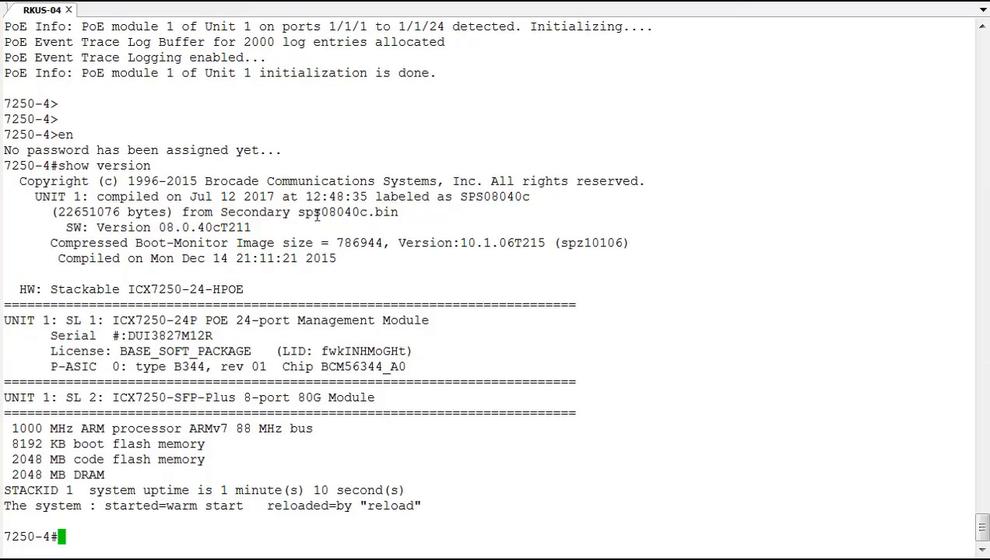
mouse_move(551, 215)
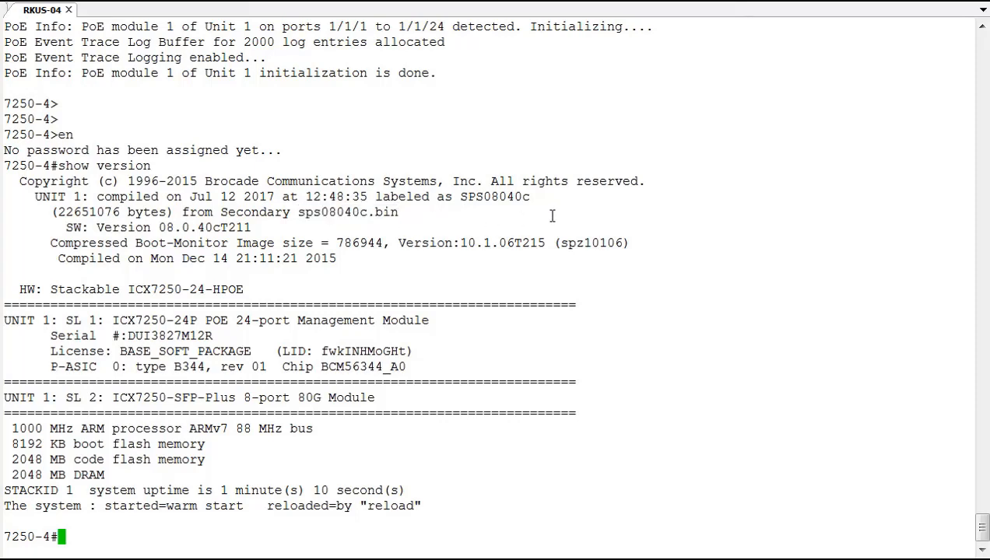
mouse_move(716, 225)
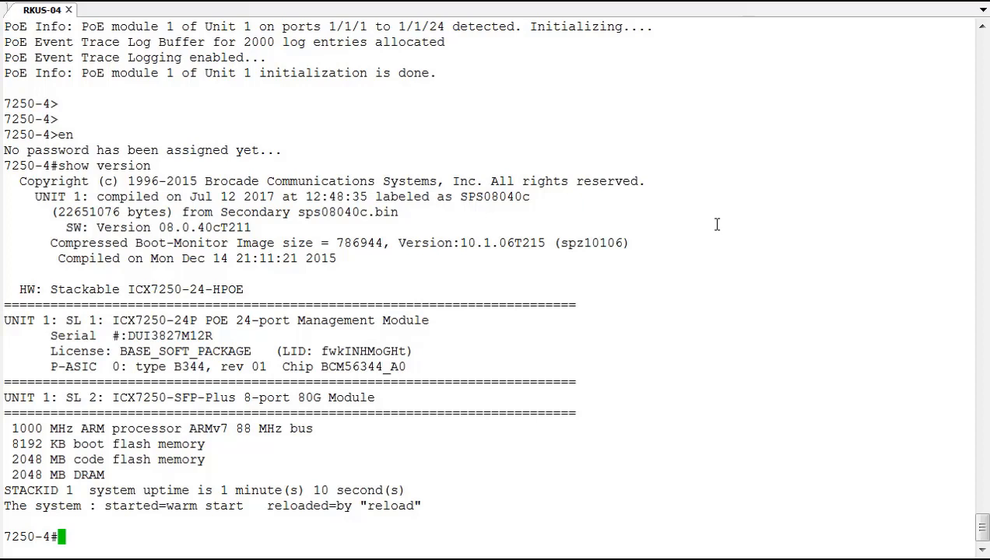
List the 'copy flash flash' options and leave 'copy flash flash primary' typed but not run.
type("copy")
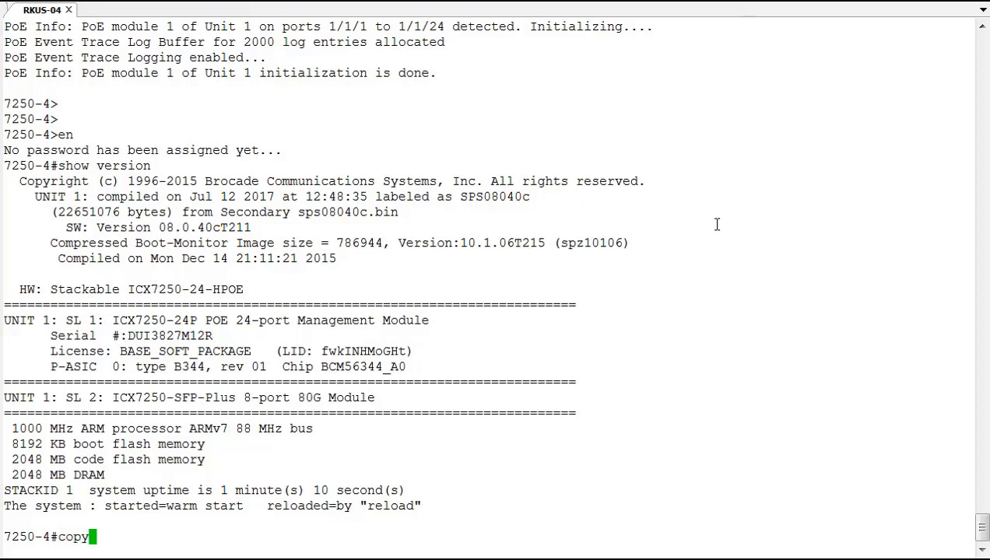
type("flash")
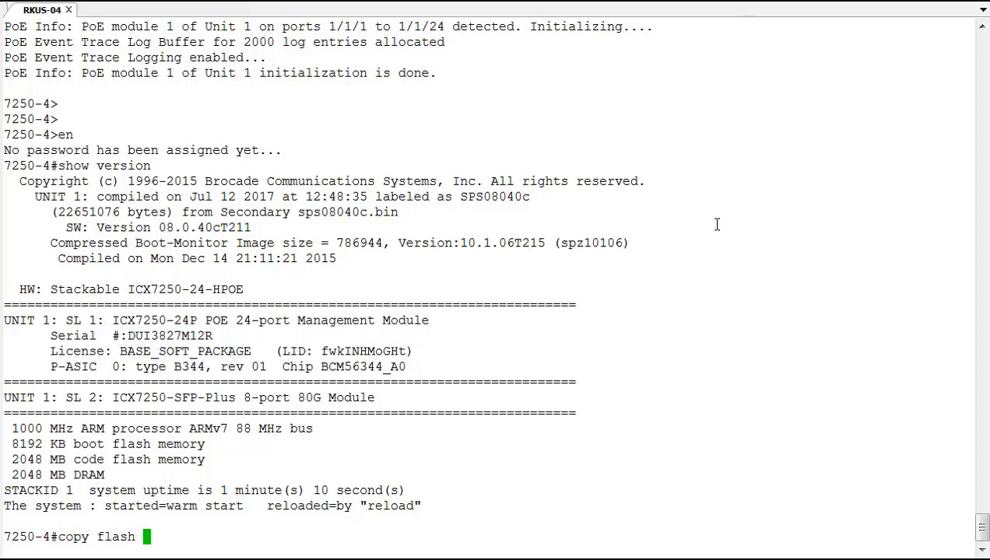
type("flash")
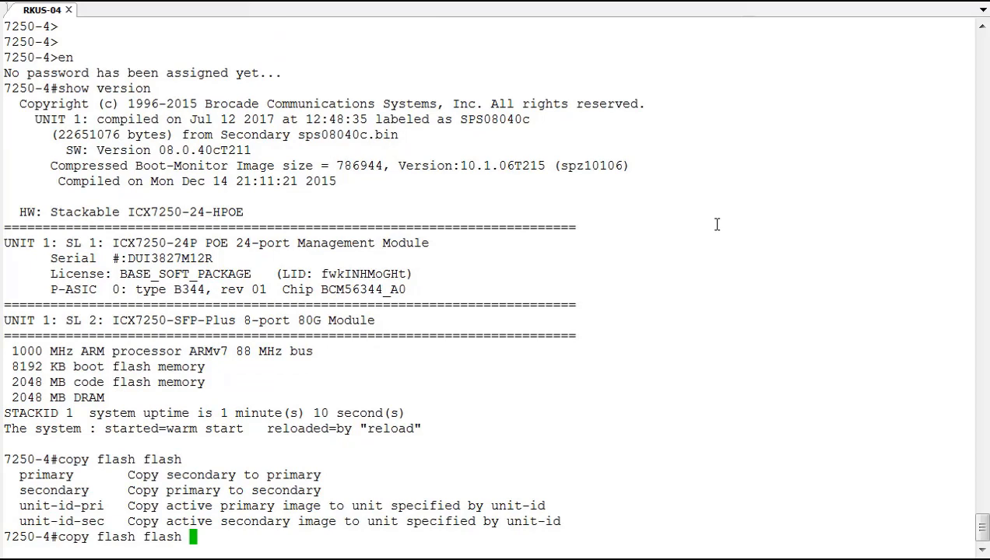
type("pri")
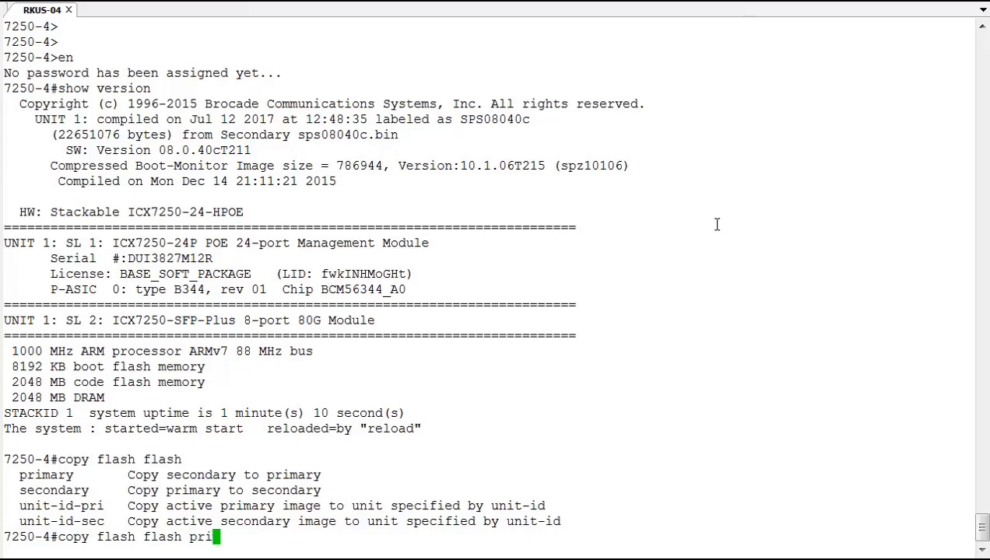
type("mary")
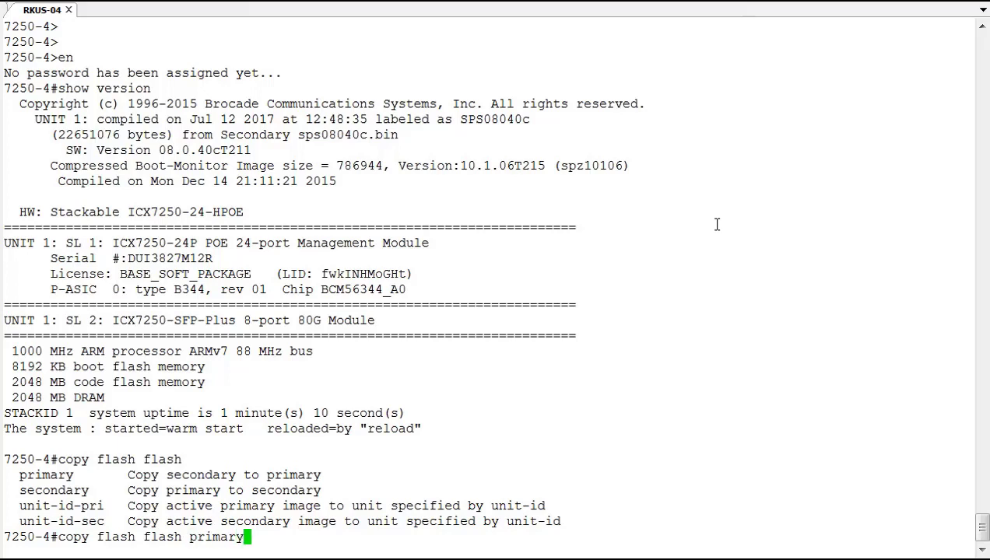